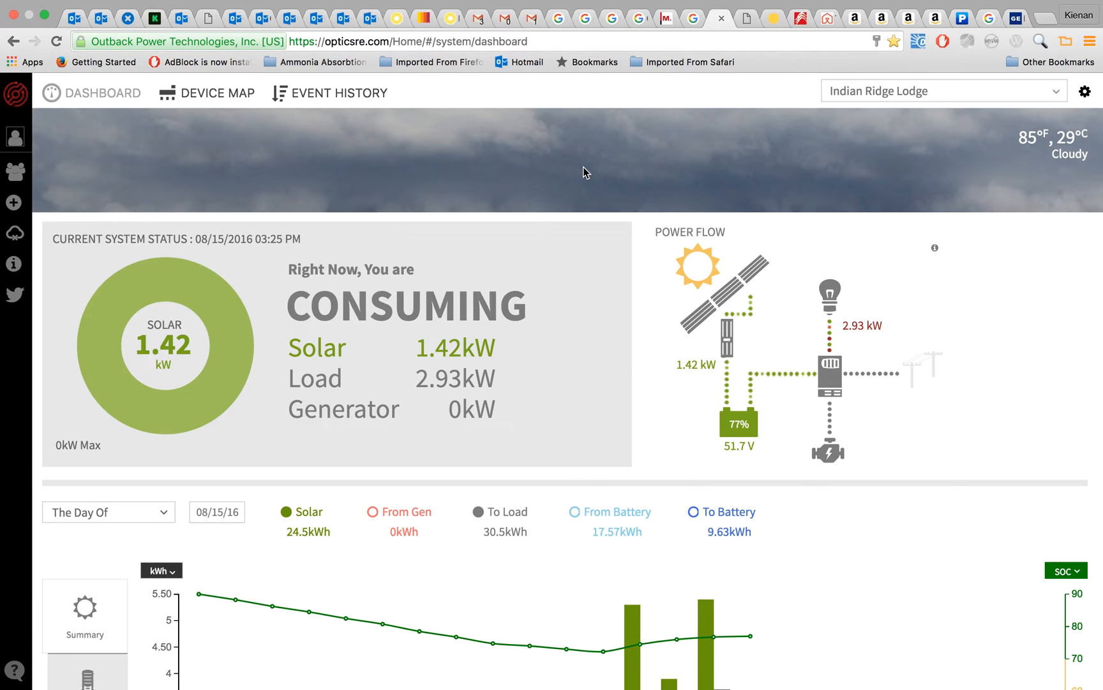
{"action": "mouse_move", "coordinate": [763, 147]}
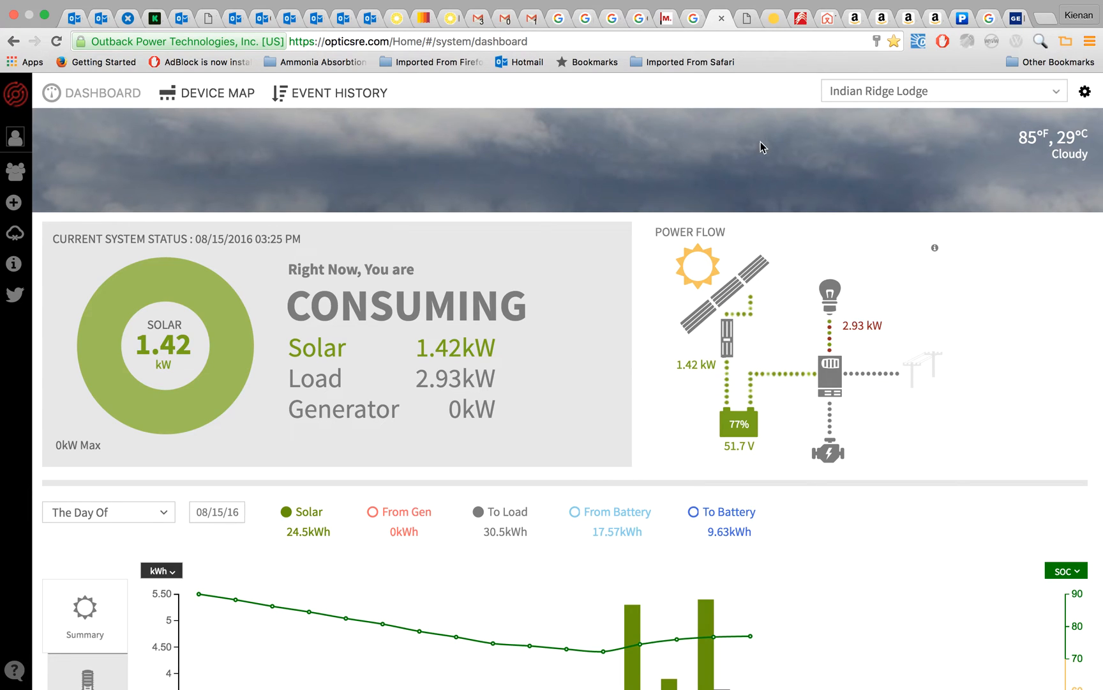
{"action": "mouse_move", "coordinate": [662, 97]}
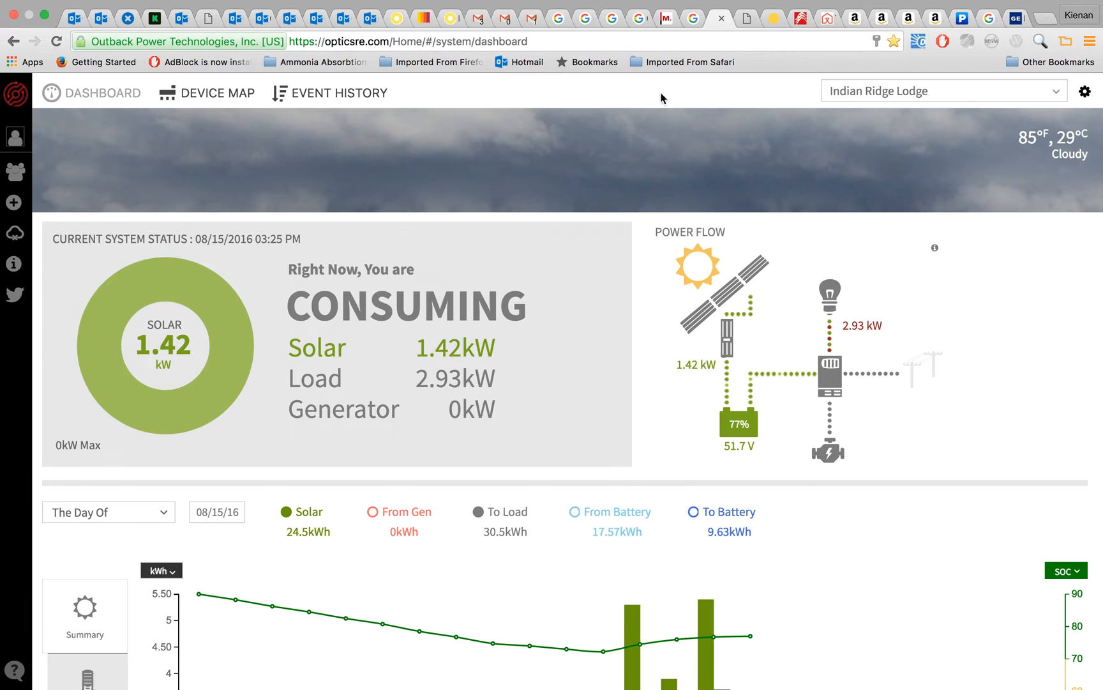
{"action": "mouse_move", "coordinate": [220, 288]}
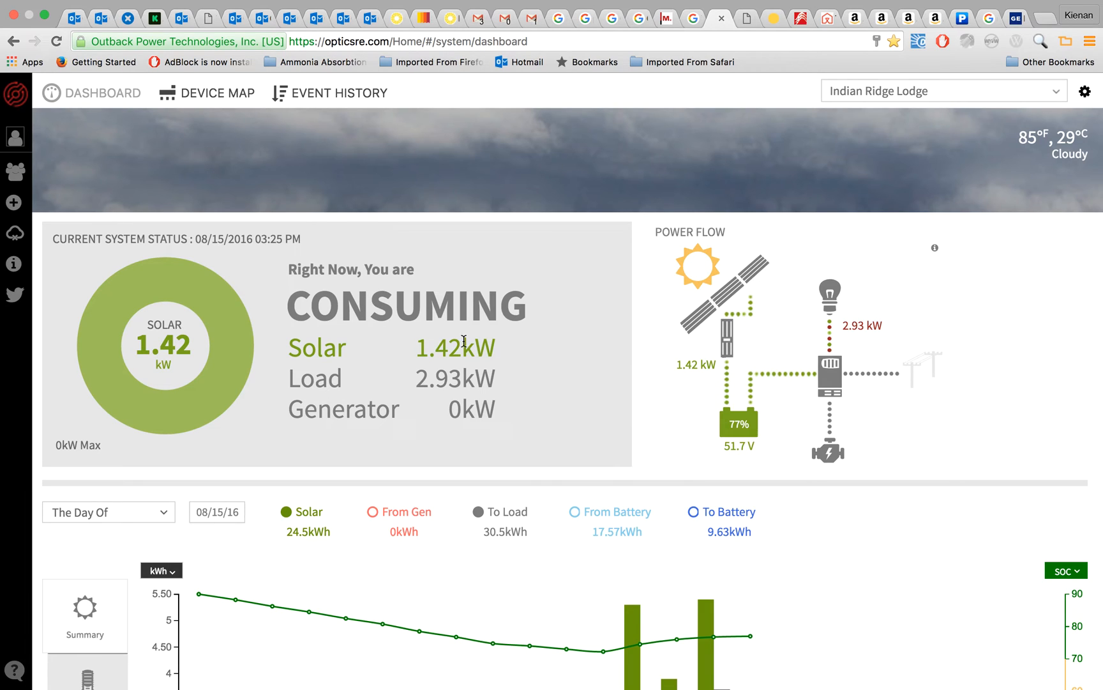
{"action": "mouse_move", "coordinate": [437, 385]}
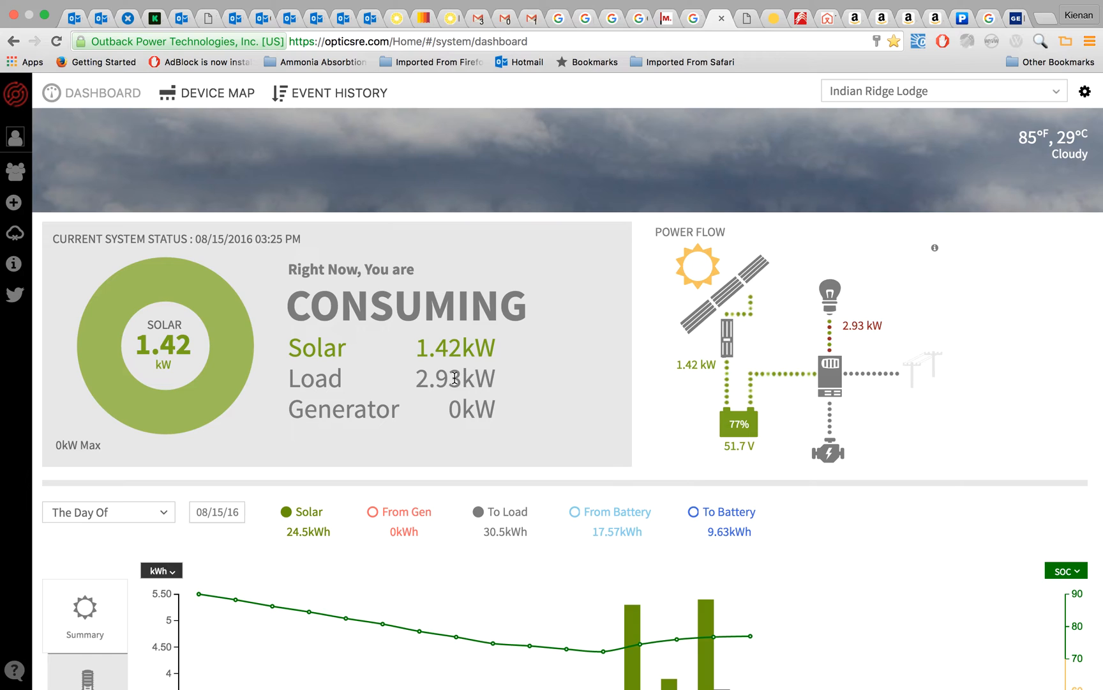
{"action": "mouse_move", "coordinate": [687, 378]}
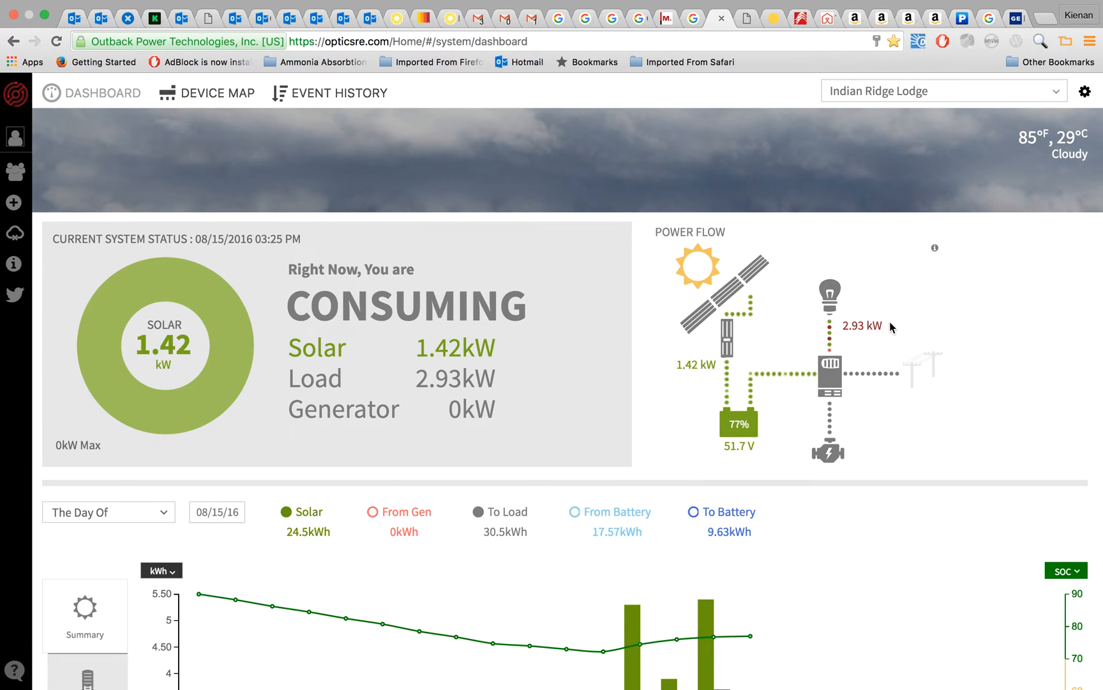
{"action": "mouse_move", "coordinate": [720, 459]}
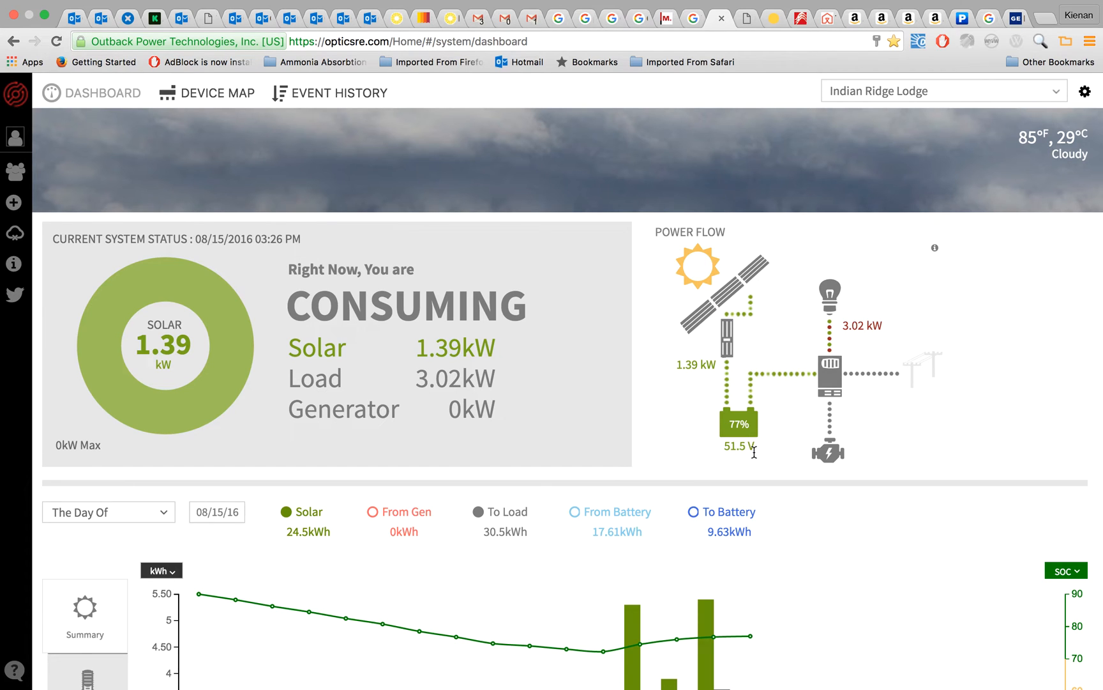
Scroll down the dashboard to the 08/15/16 hourly solar, load and battery charge chart
{"action": "scroll", "scroll_direction": "down", "scroll_amount": 3}
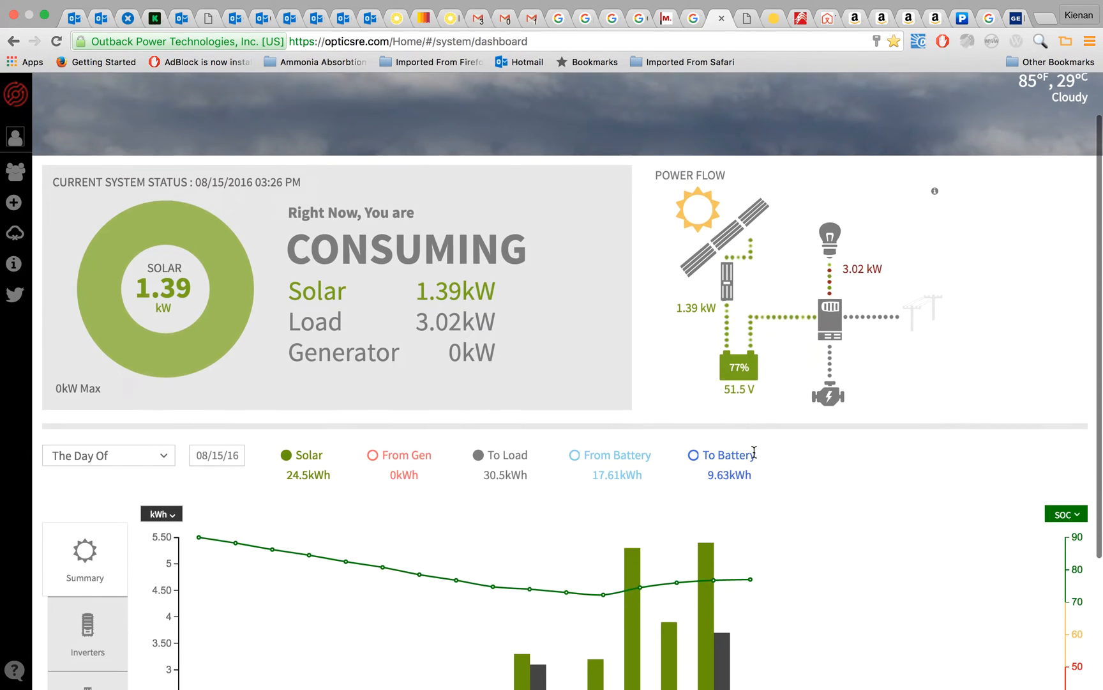
{"action": "scroll", "scroll_direction": "down", "scroll_amount": 3}
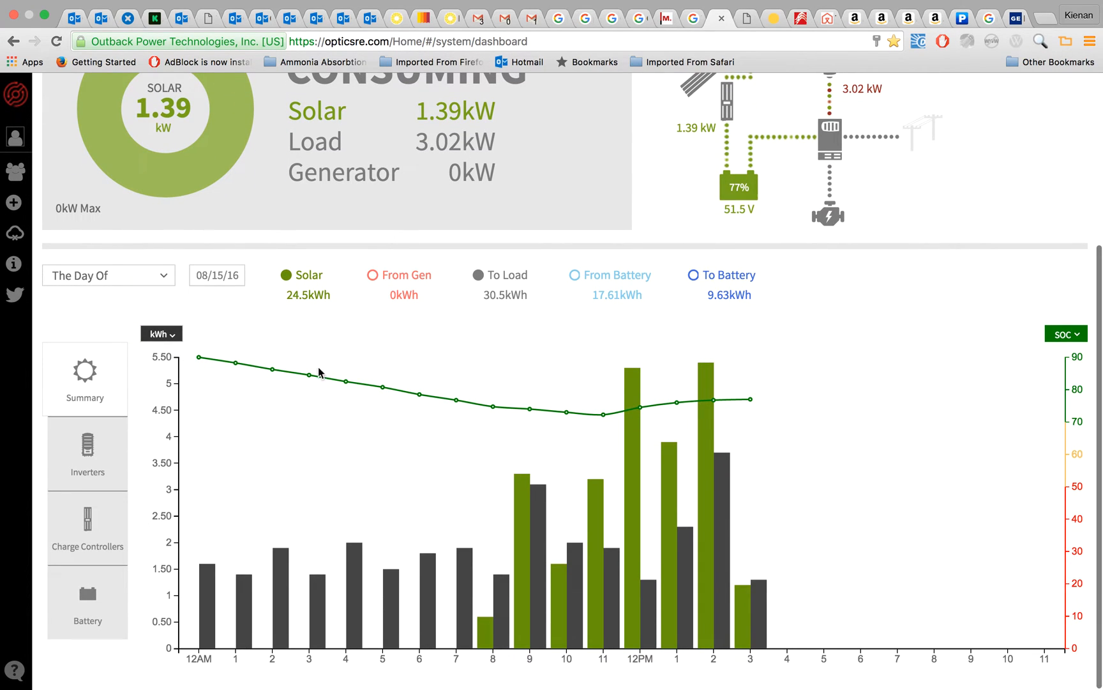
{"action": "mouse_move", "coordinate": [632, 441]}
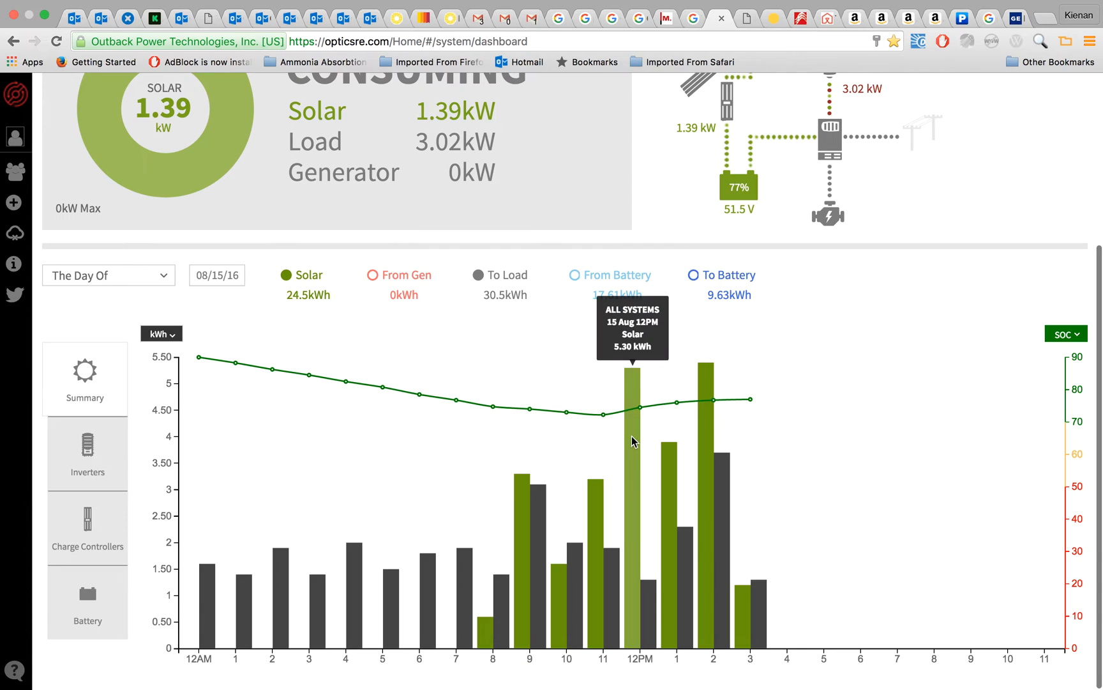
{"action": "mouse_move", "coordinate": [743, 405]}
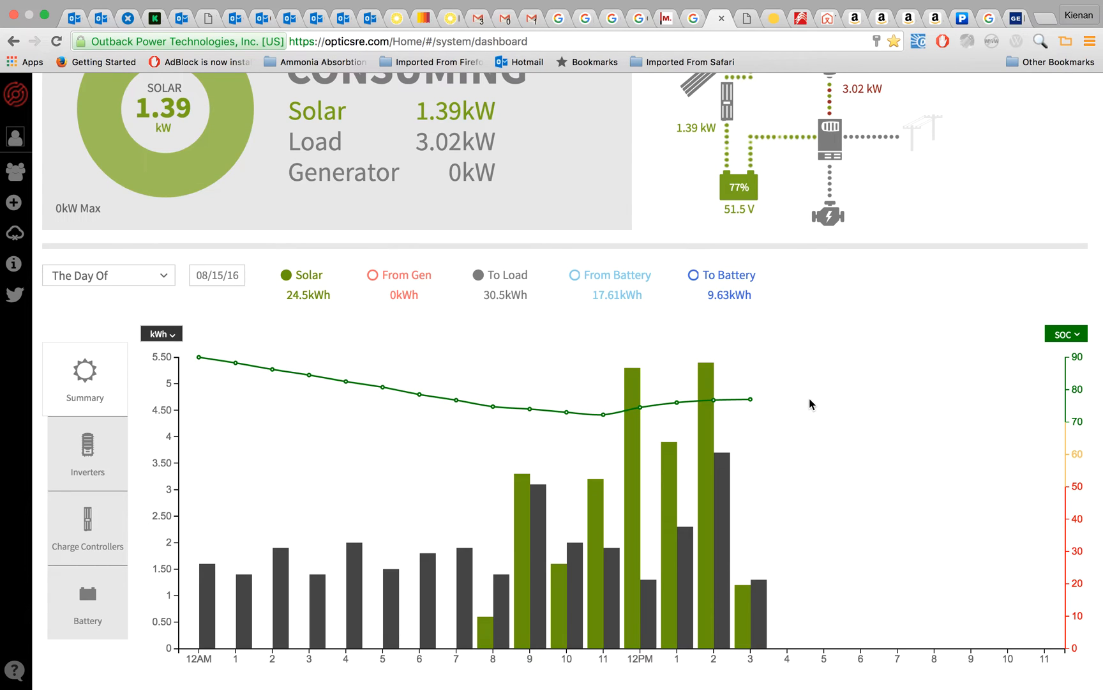
{"action": "mouse_move", "coordinate": [750, 414]}
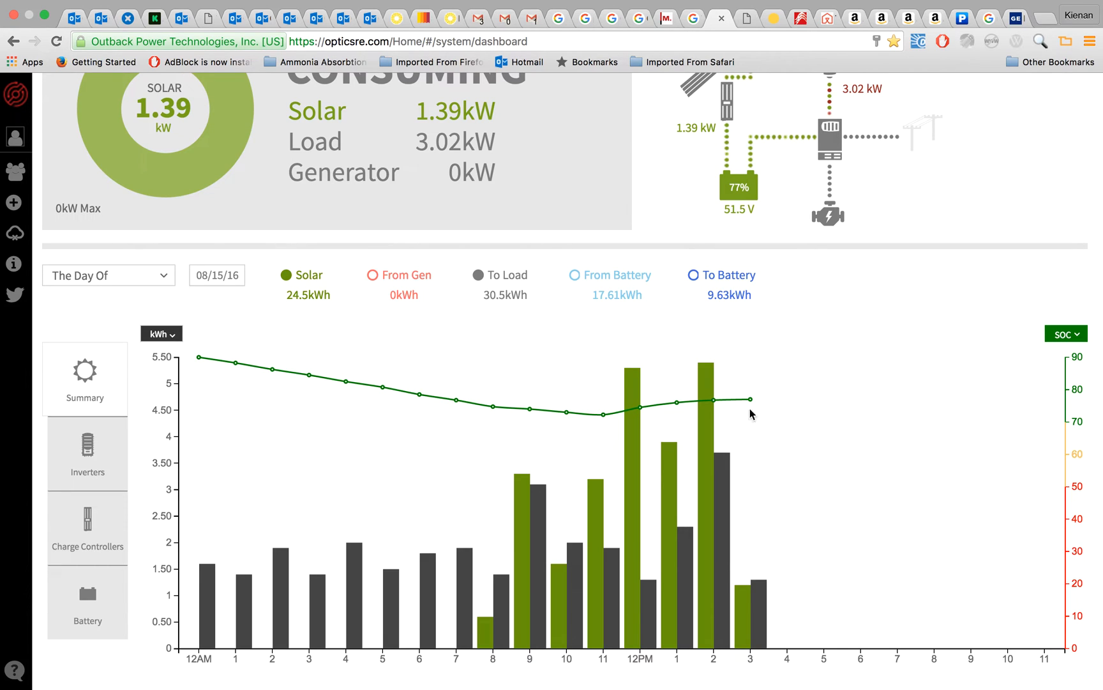
{"action": "mouse_move", "coordinate": [758, 425]}
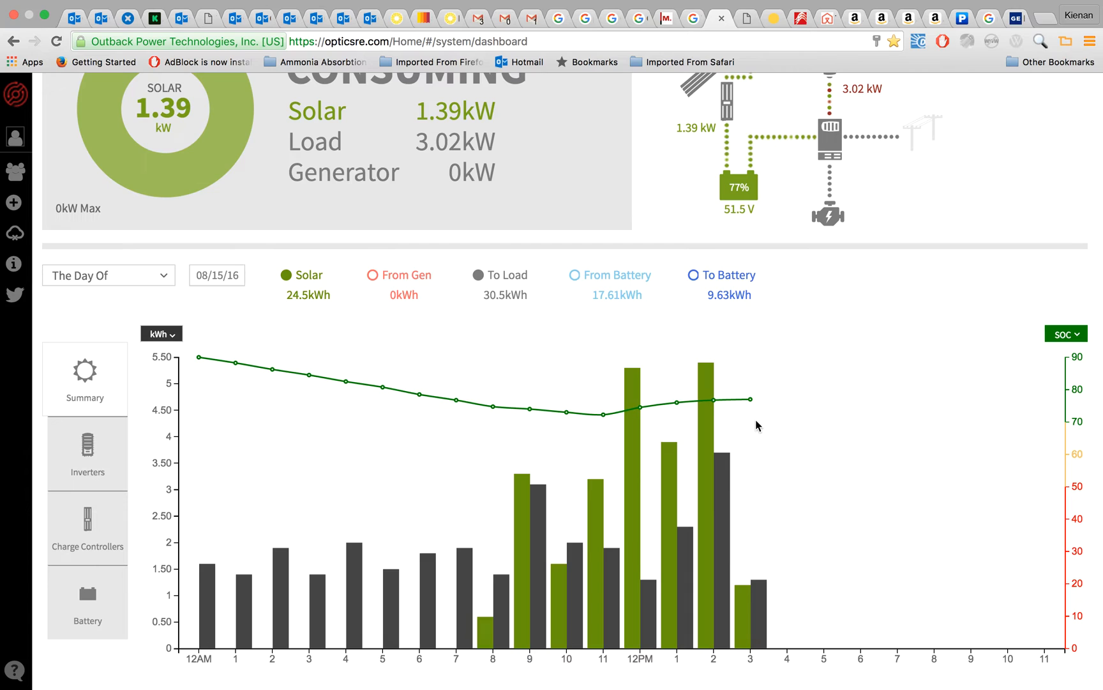
{"action": "mouse_move", "coordinate": [708, 424]}
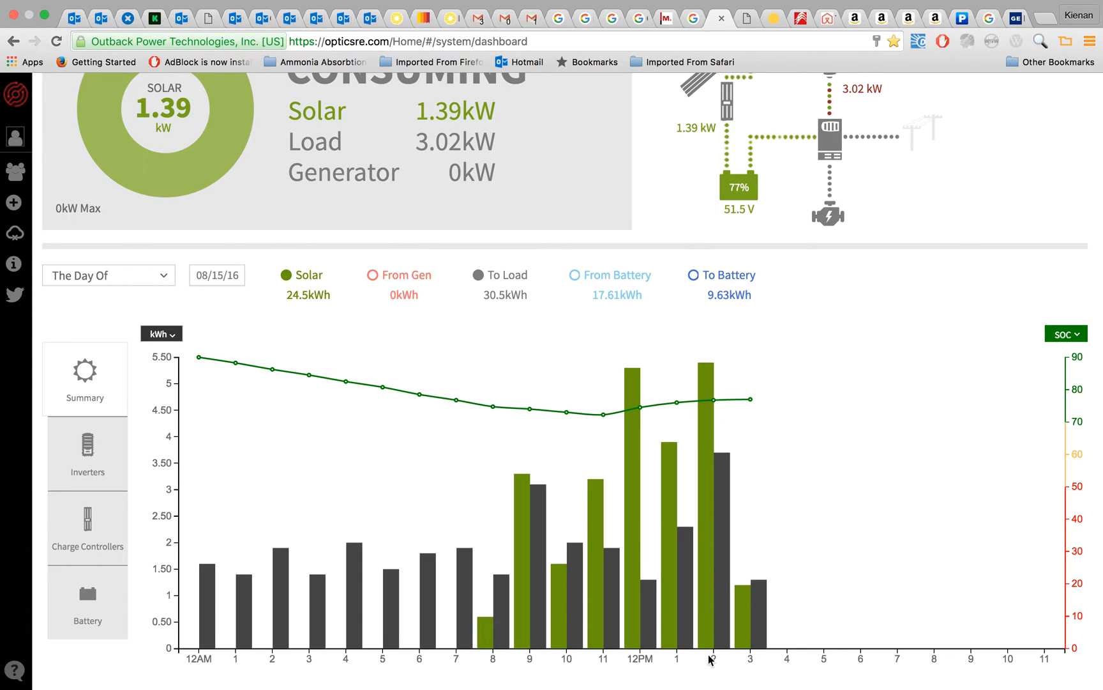
{"action": "mouse_move", "coordinate": [709, 633]}
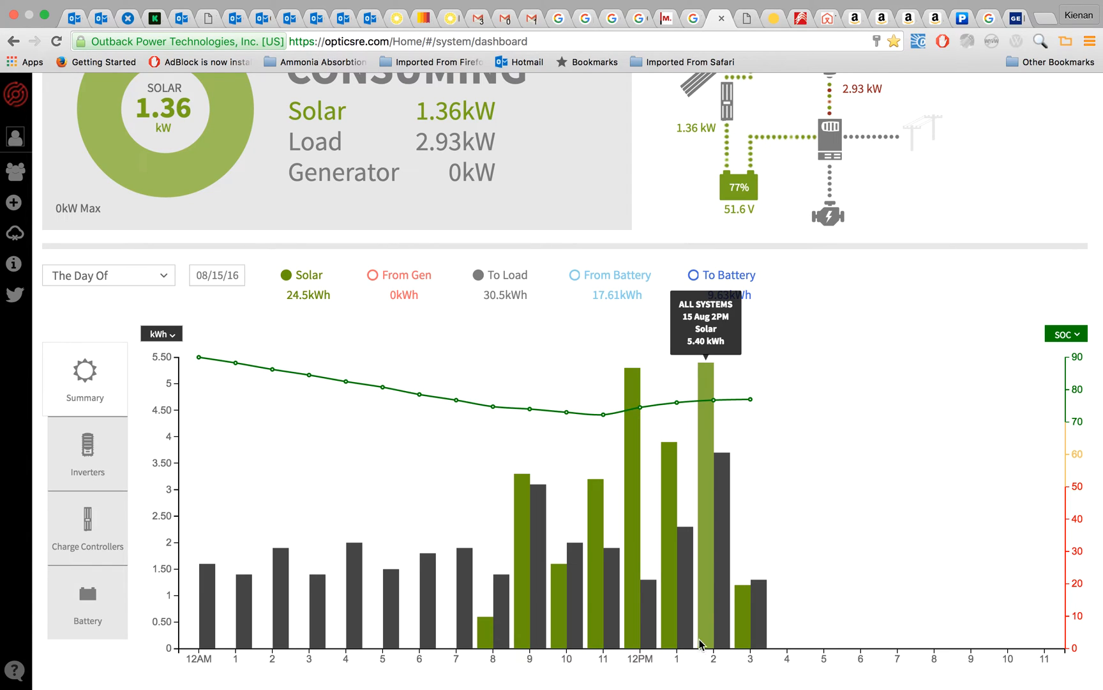
{"action": "mouse_move", "coordinate": [710, 660]}
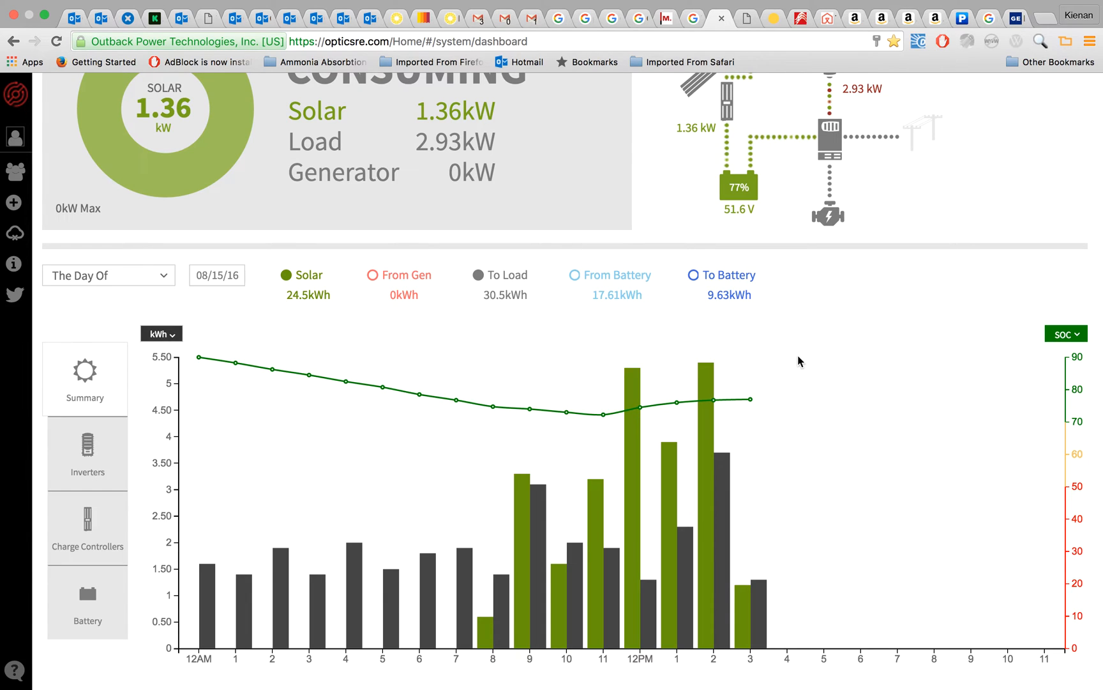
{"action": "mouse_move", "coordinate": [745, 407]}
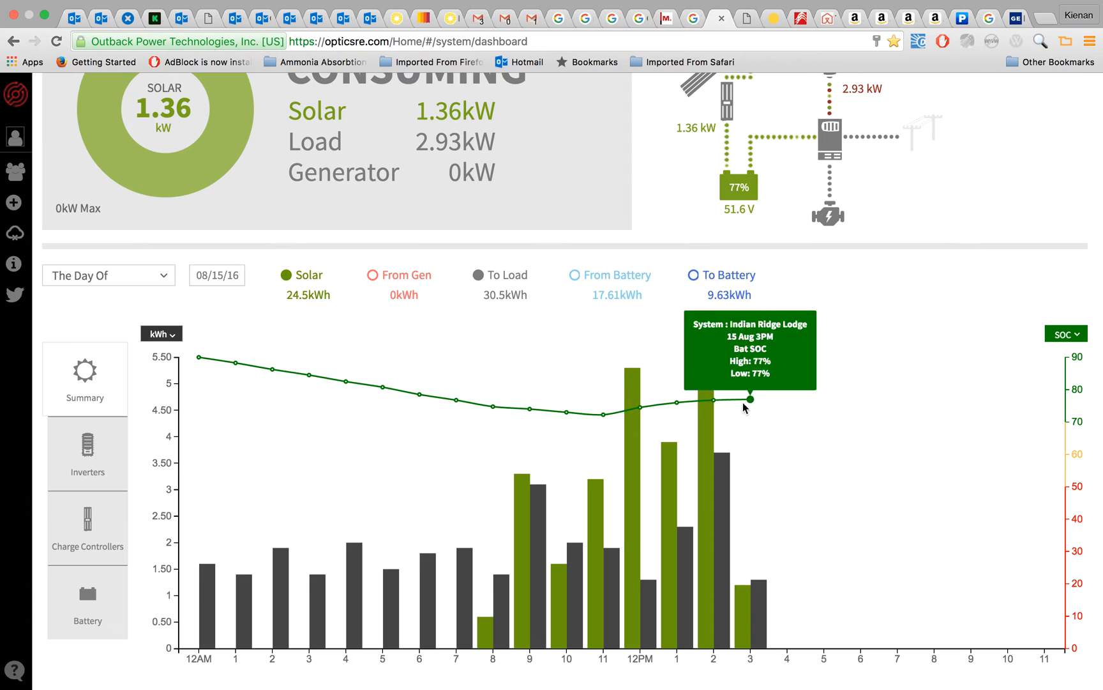
{"action": "mouse_move", "coordinate": [726, 490]}
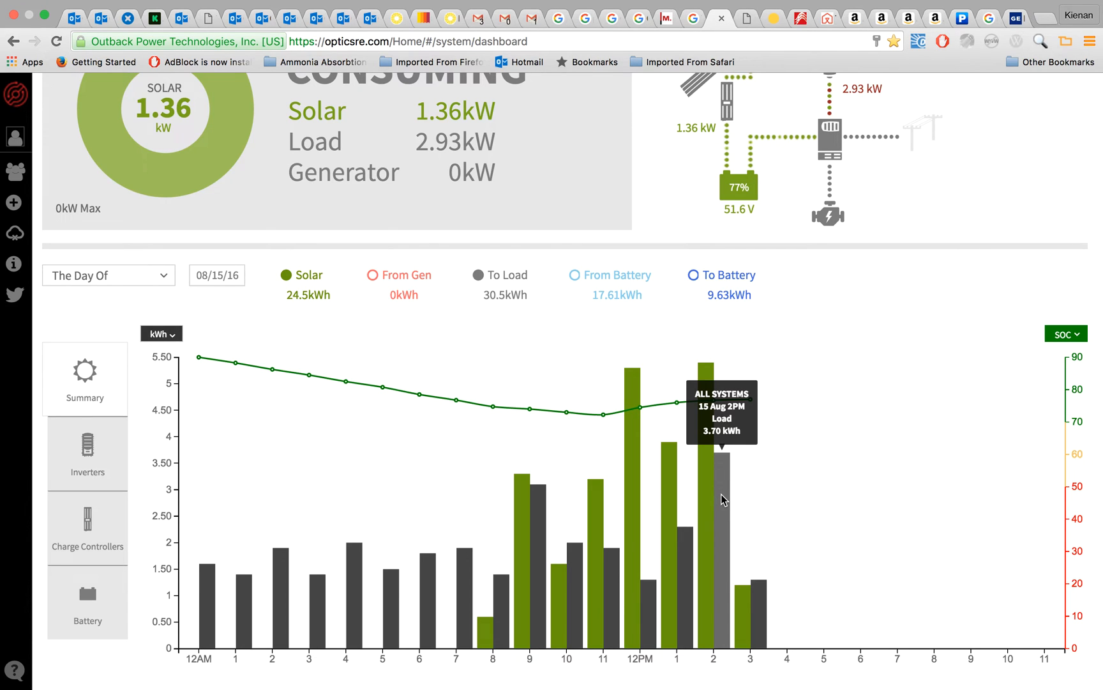
{"action": "mouse_move", "coordinate": [196, 556]}
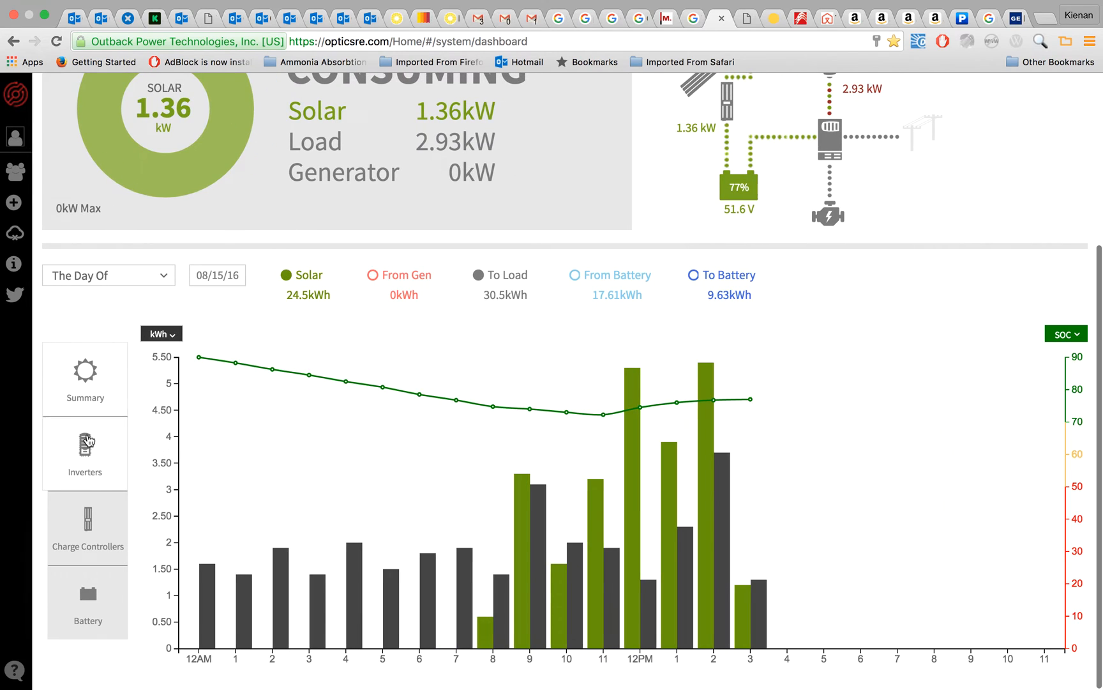
Switch the chart from the Inverters load view to Charge Controllers' hourly solar
{"action": "left_click", "coordinate": [85, 453]}
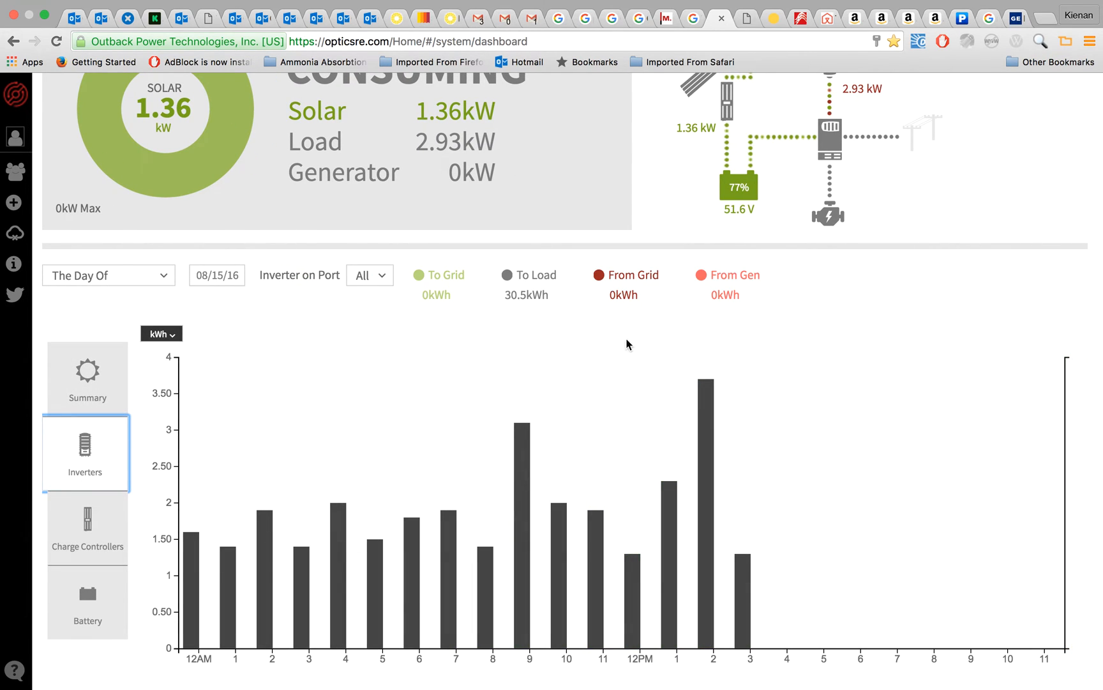
{"action": "mouse_move", "coordinate": [709, 292]}
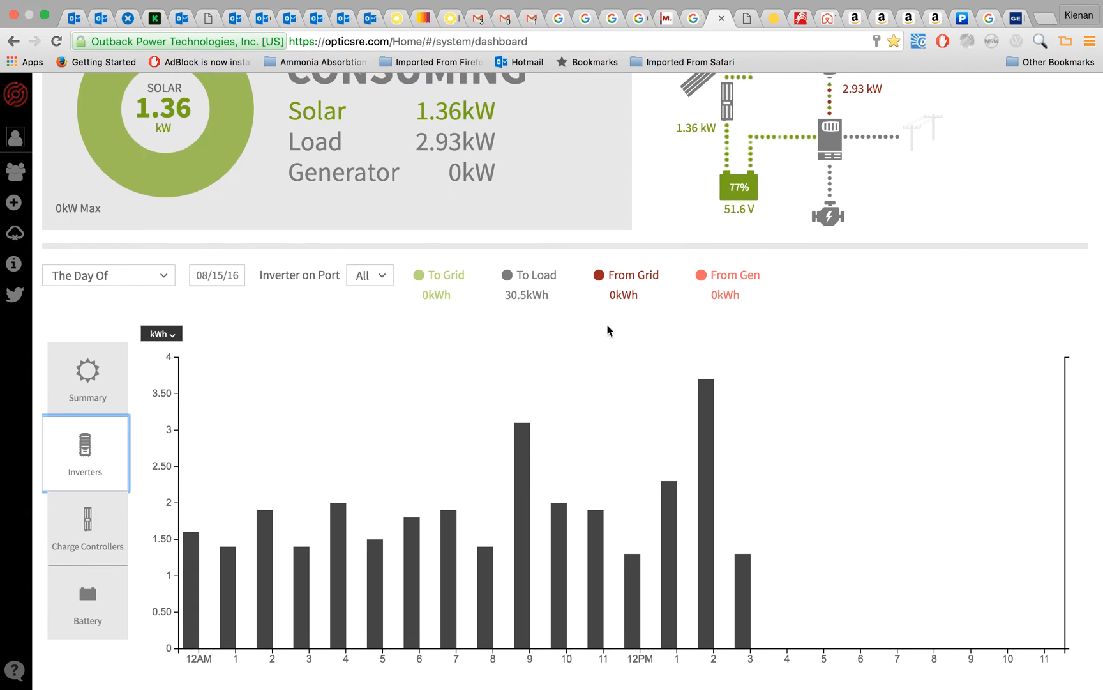
{"action": "mouse_move", "coordinate": [433, 312]}
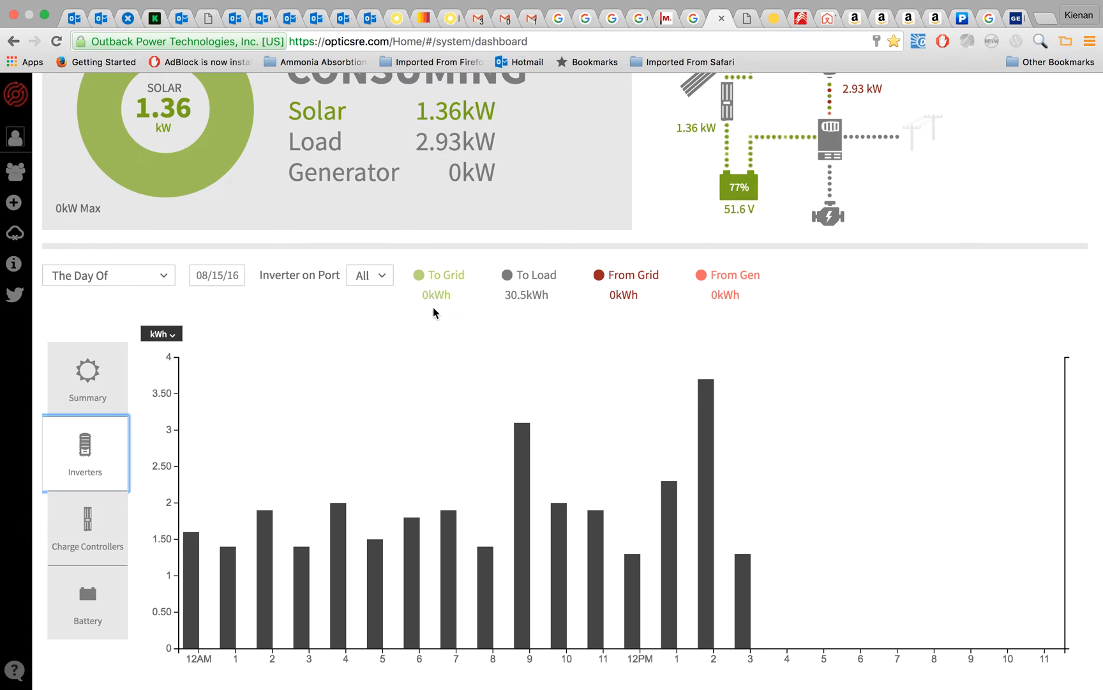
{"action": "left_click", "coordinate": [86, 528]}
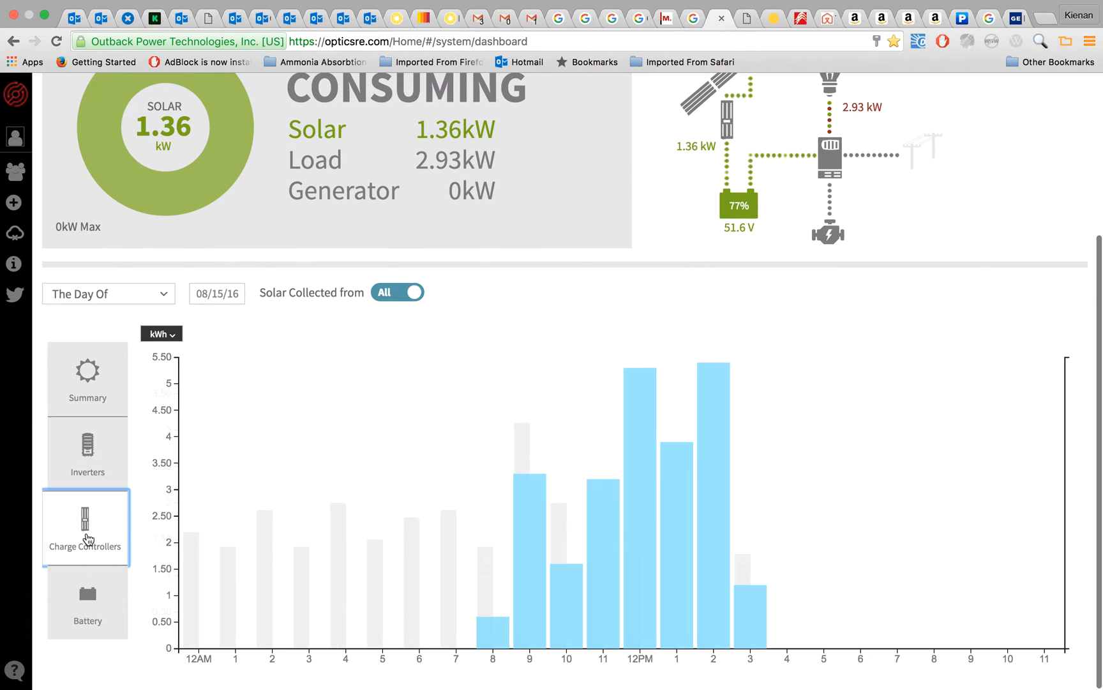
{"action": "mouse_move", "coordinate": [520, 625]}
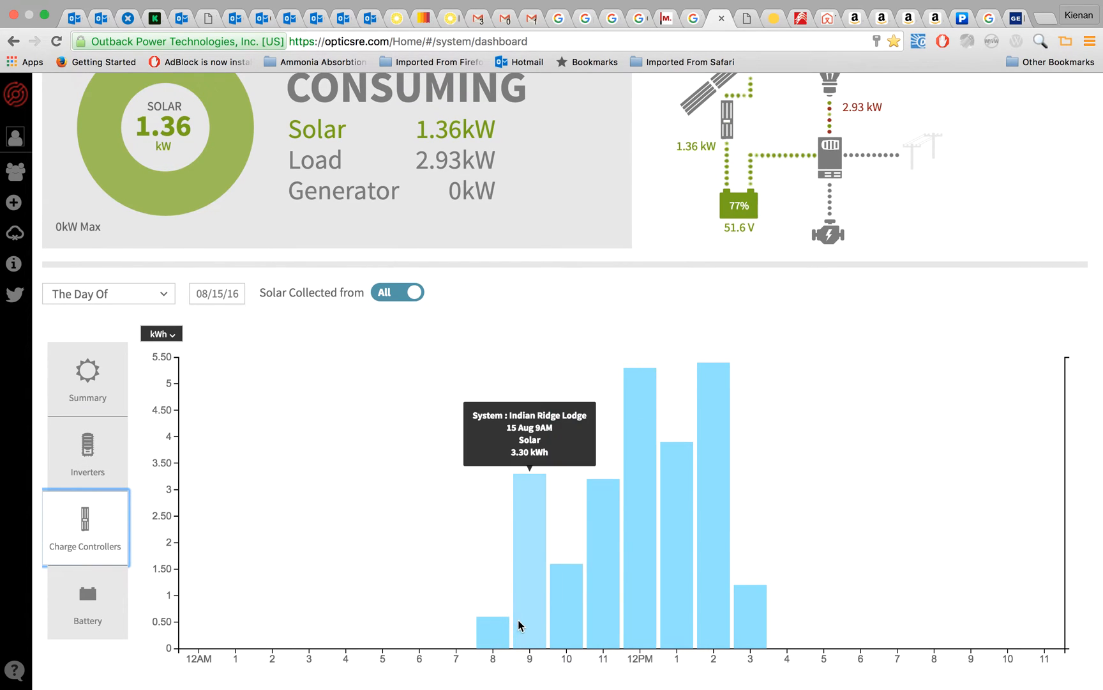
{"action": "mouse_move", "coordinate": [678, 623]}
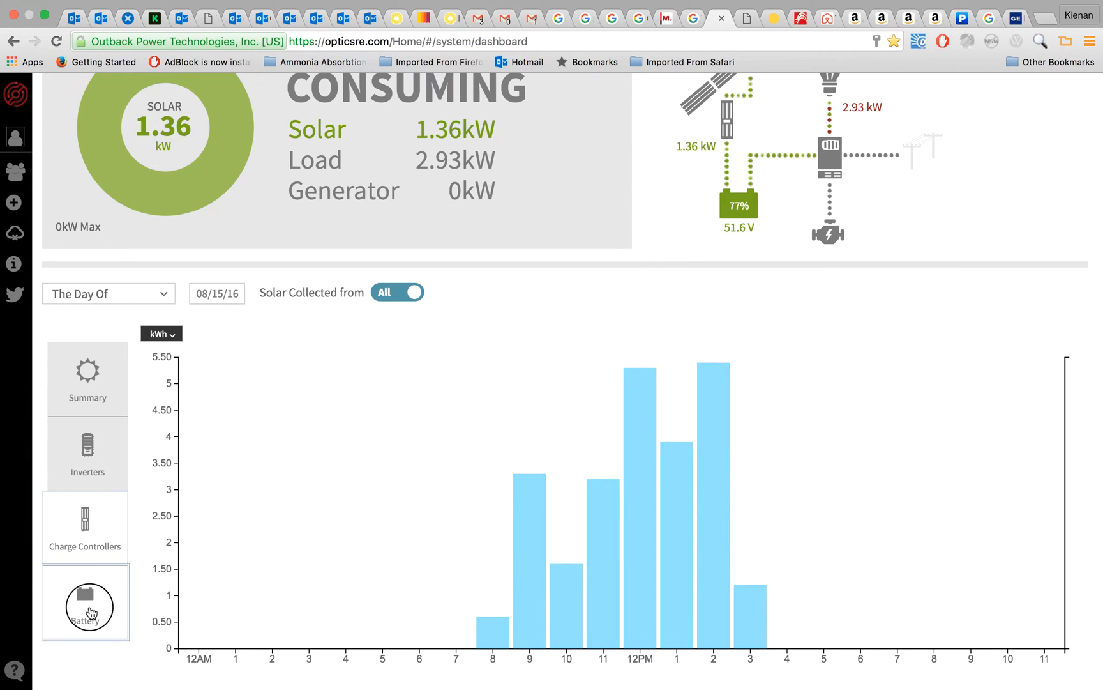
Show the Battery chart with hourly From/To Battery energy, 9.63 kWh charged
{"action": "left_click", "coordinate": [86, 600]}
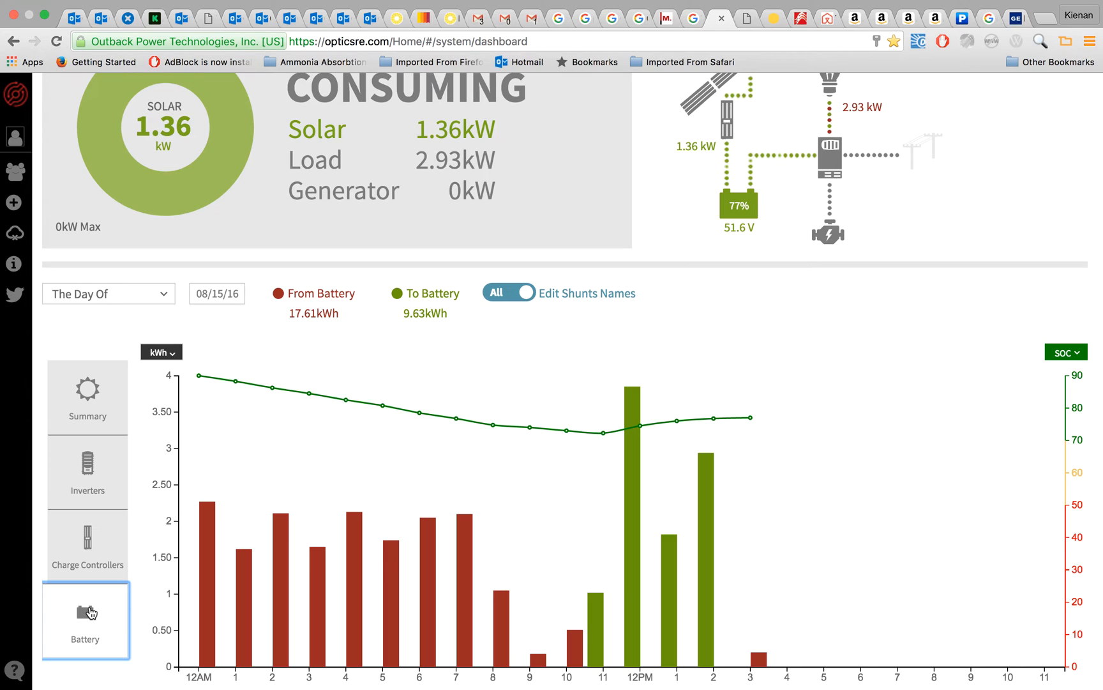
{"action": "mouse_move", "coordinate": [356, 343]}
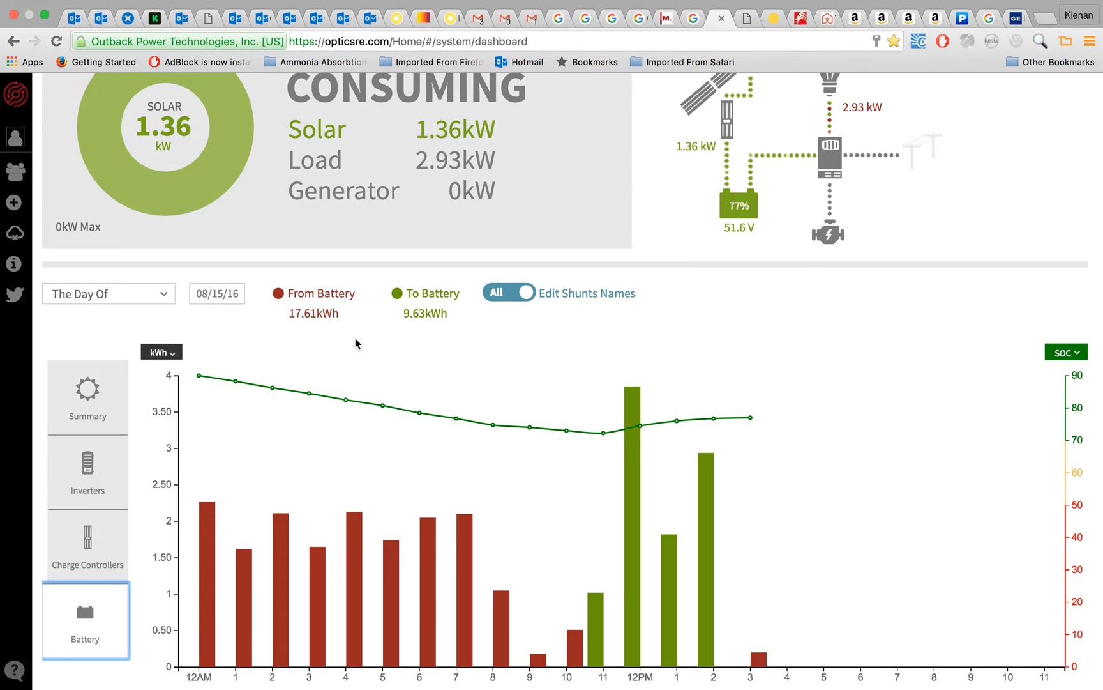
{"action": "left_click", "coordinate": [511, 293]}
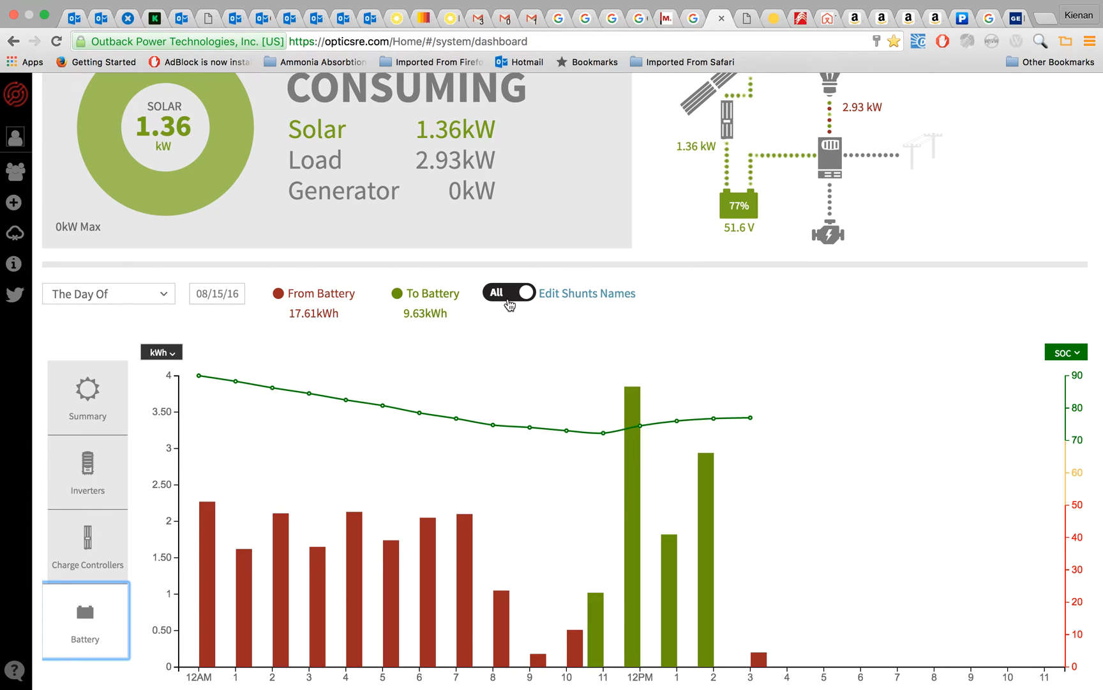
{"action": "left_click", "coordinate": [509, 293]}
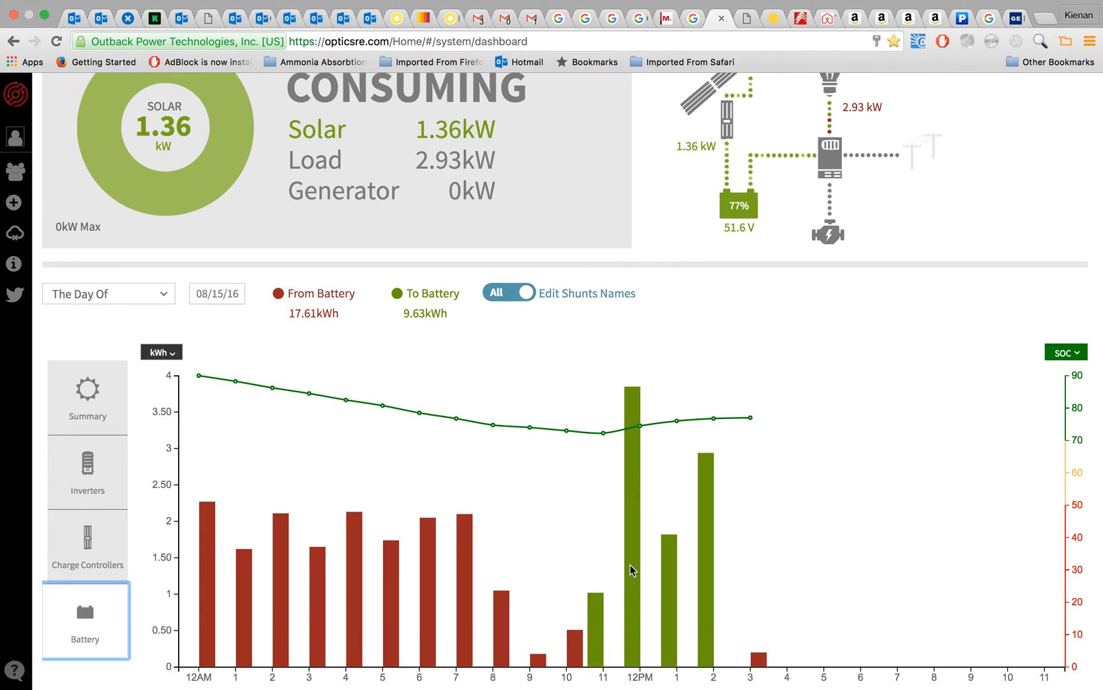
{"action": "mouse_move", "coordinate": [758, 661]}
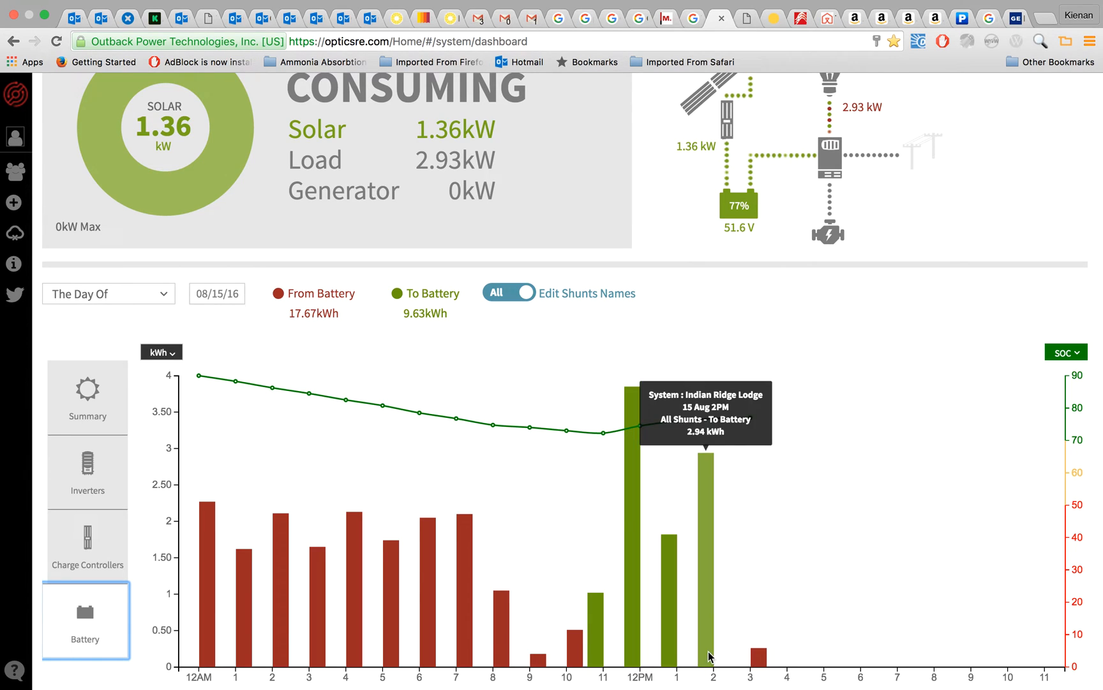
{"action": "mouse_move", "coordinate": [601, 628]}
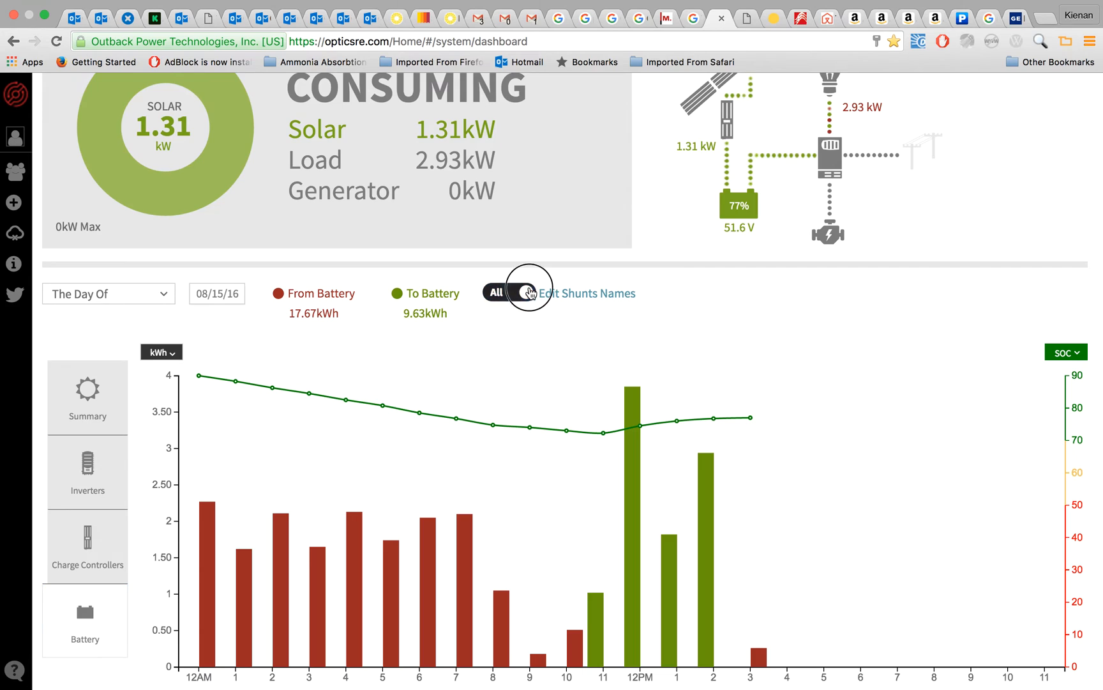
Break the battery chart into Inverter, Windmill and Solar shunts and view period options
{"action": "left_click", "coordinate": [526, 292]}
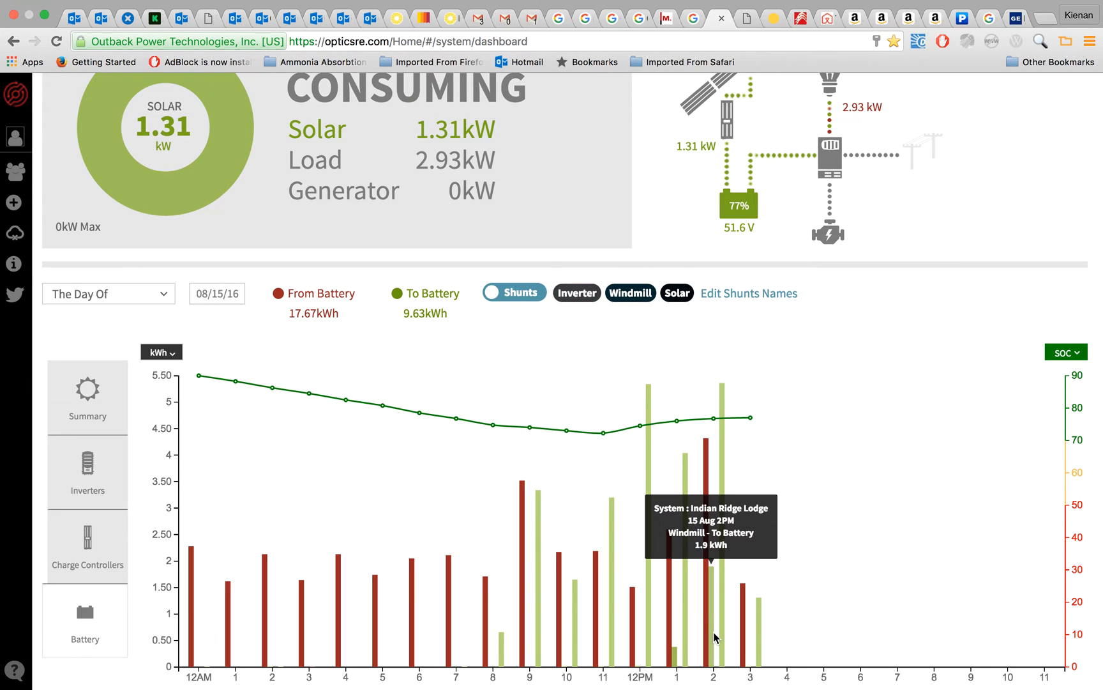
{"action": "left_click", "coordinate": [630, 292]}
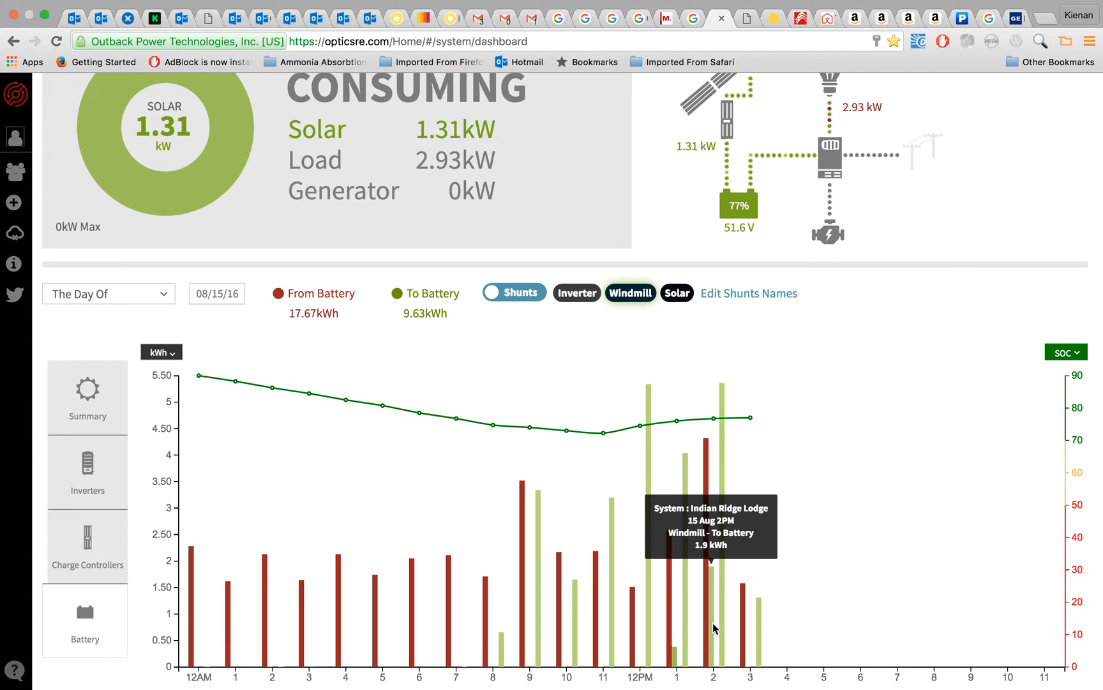
{"action": "left_click", "coordinate": [576, 293]}
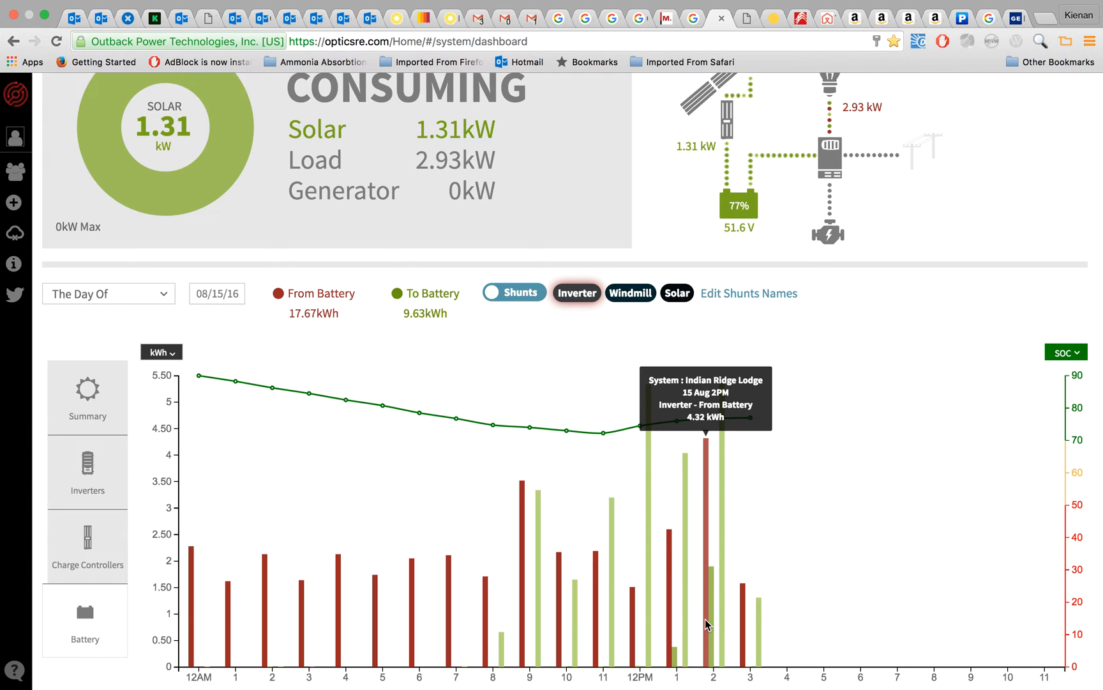
{"action": "mouse_move", "coordinate": [708, 601]}
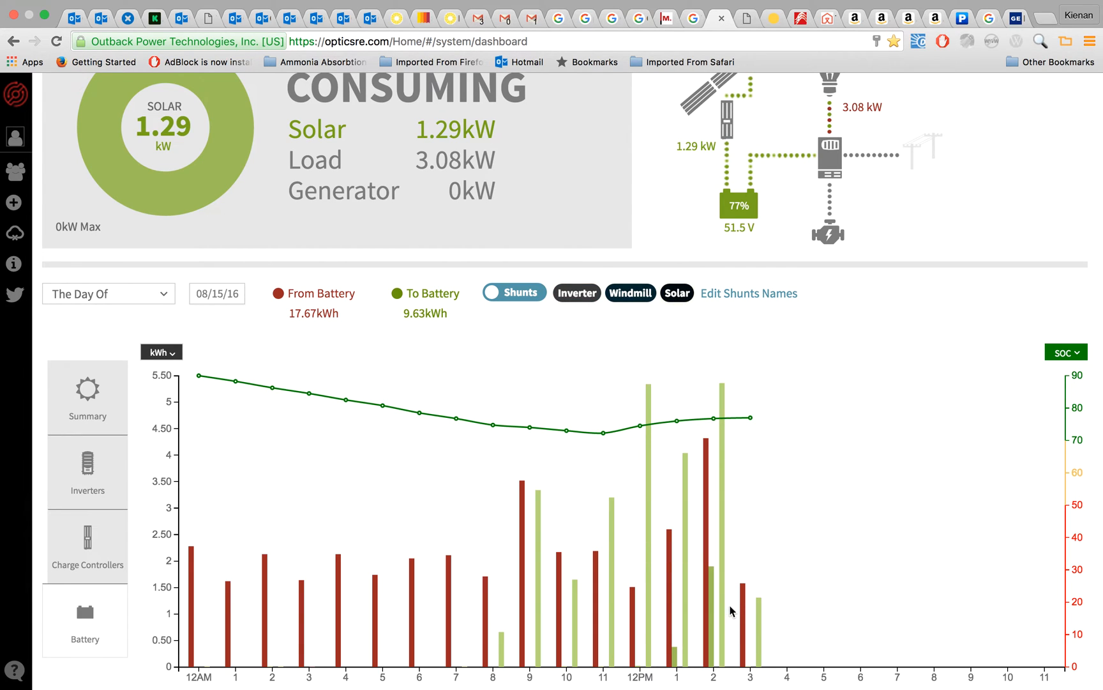
{"action": "scroll", "scroll_direction": "down", "scroll_amount": 3}
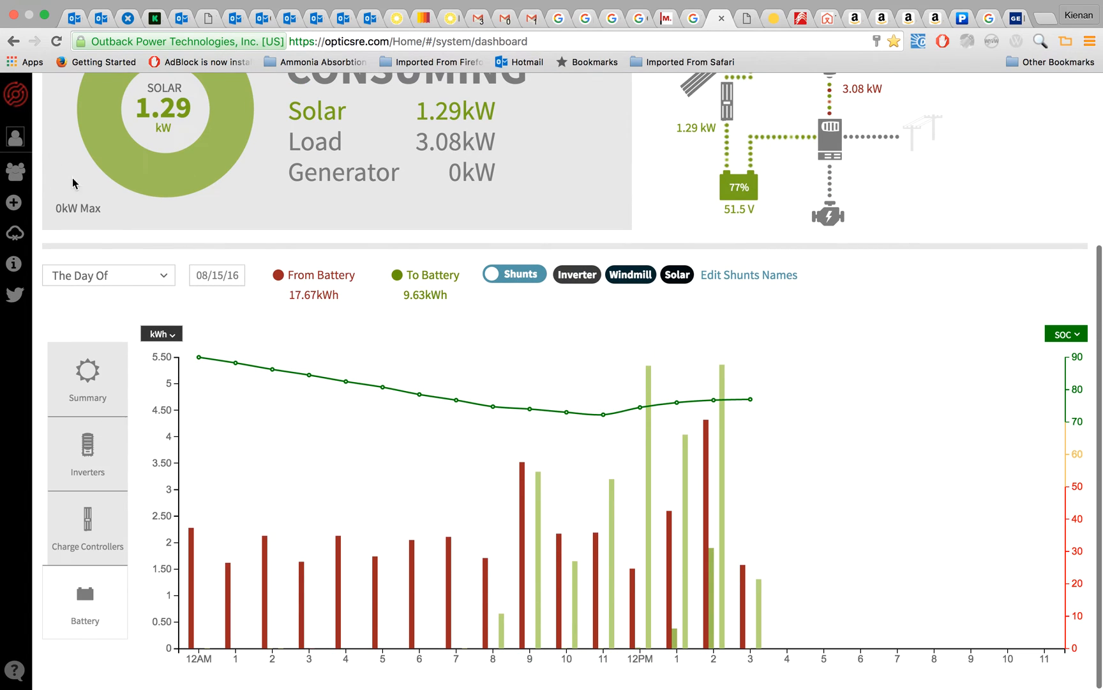
{"action": "left_click", "coordinate": [108, 275]}
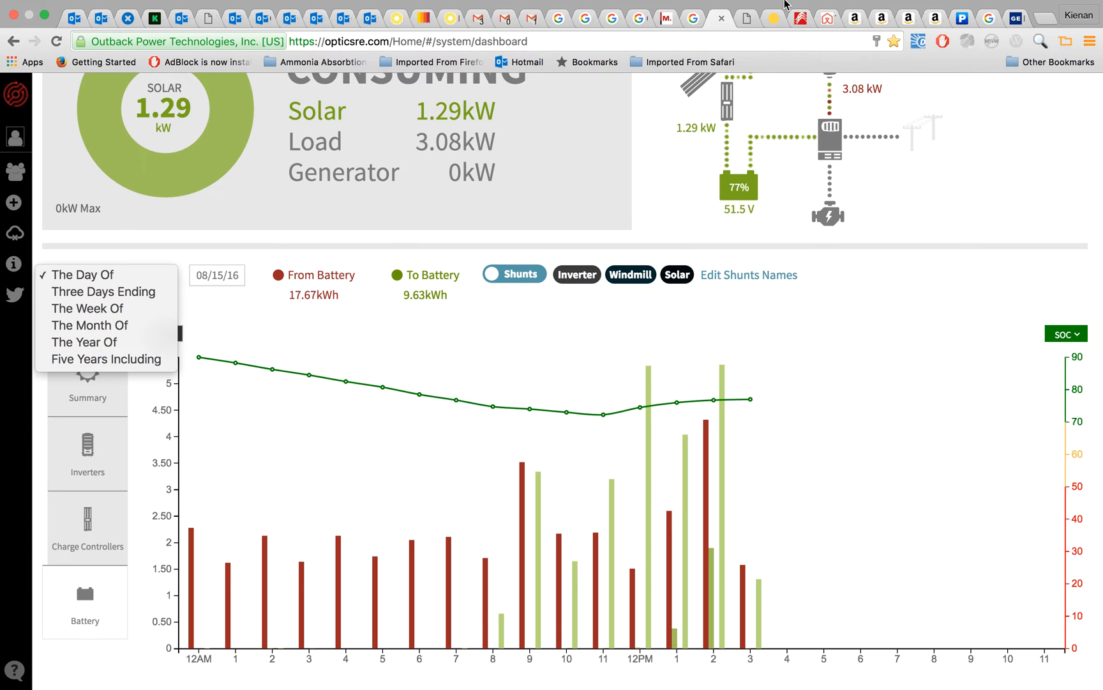
{"action": "mouse_move", "coordinate": [856, 410]}
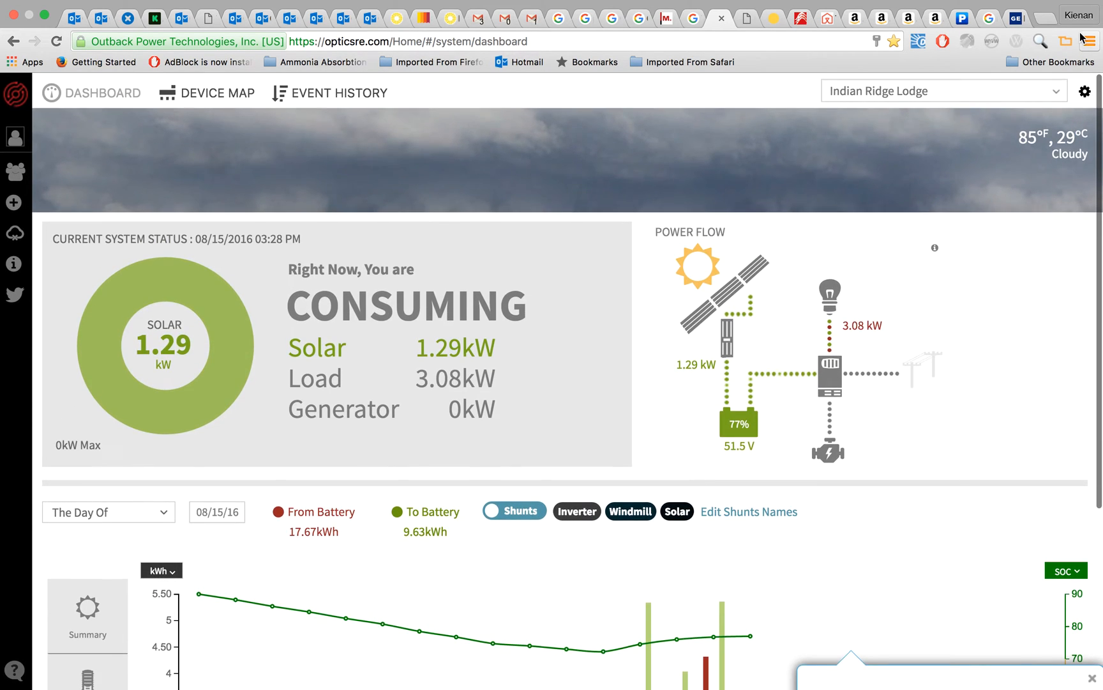
Open System Tools, review Bulk Charge commands and leave the generator Off
{"action": "left_click", "coordinate": [1084, 92]}
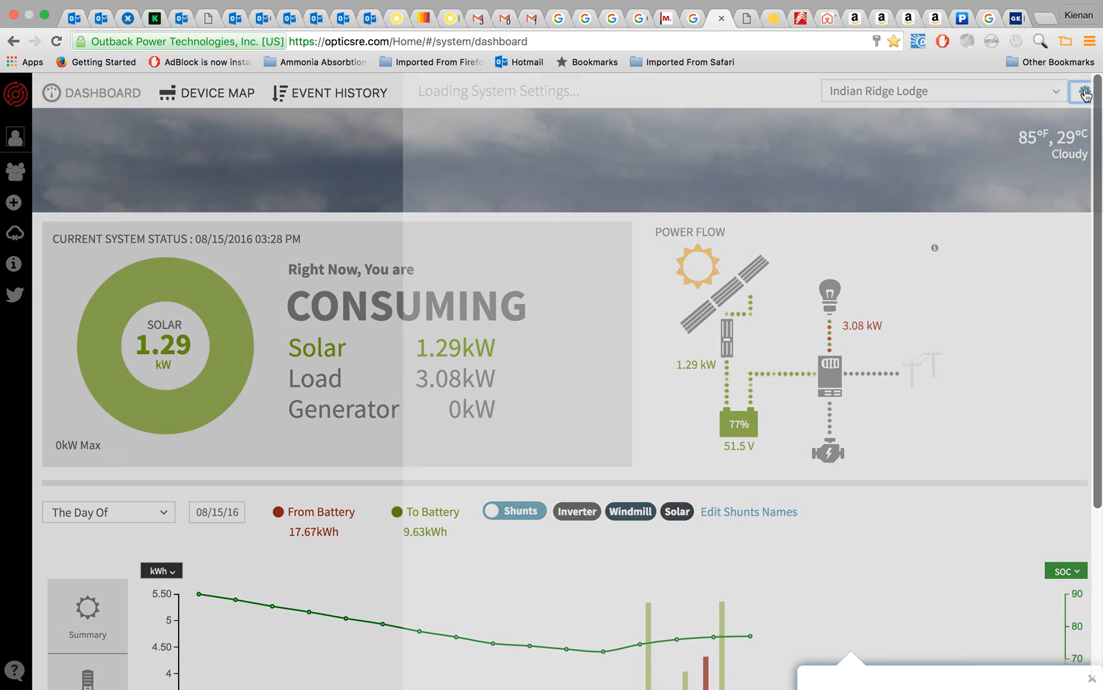
{"action": "left_click", "coordinate": [1086, 92]}
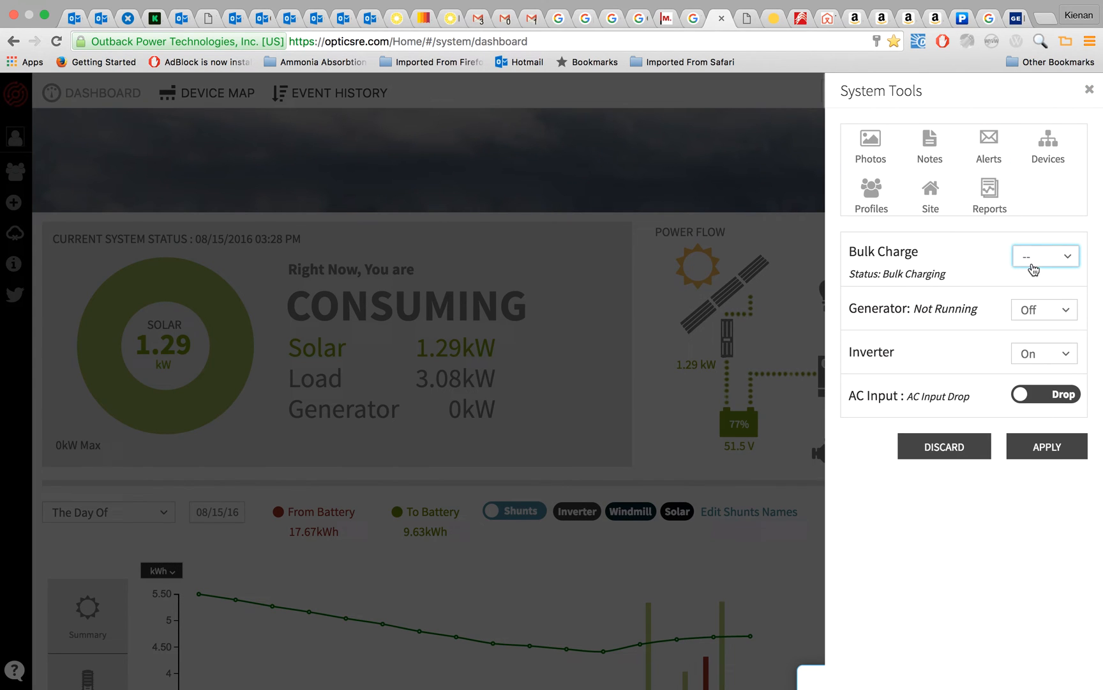
{"action": "left_click", "coordinate": [1046, 255]}
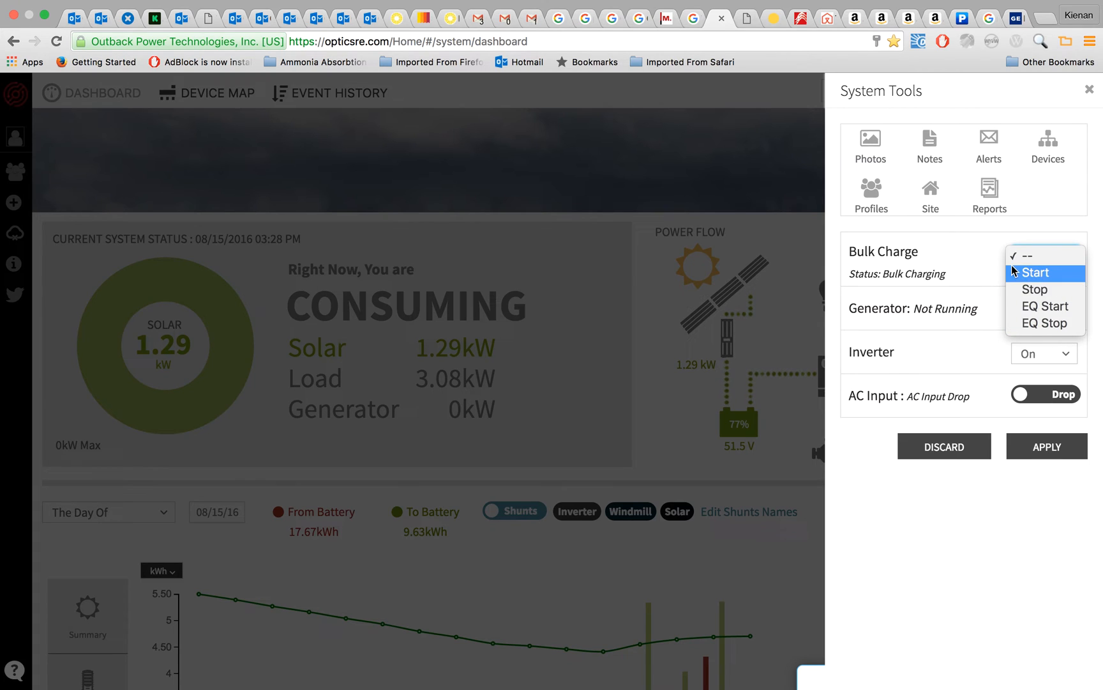
{"action": "mouse_move", "coordinate": [970, 294]}
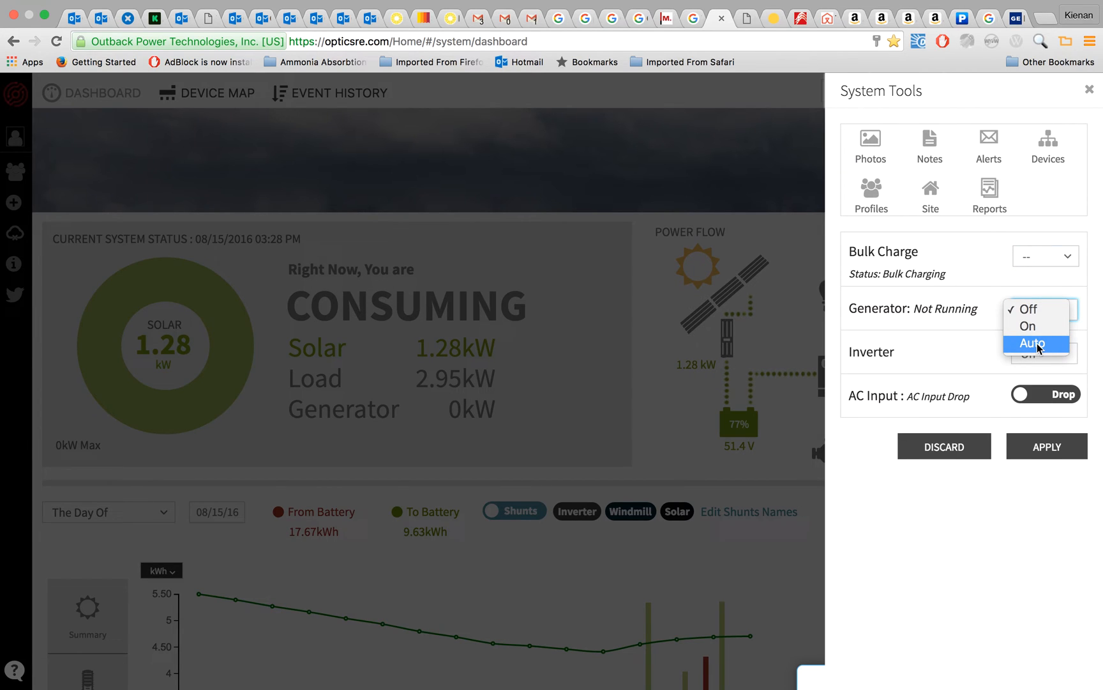
{"action": "left_click", "coordinate": [1044, 310]}
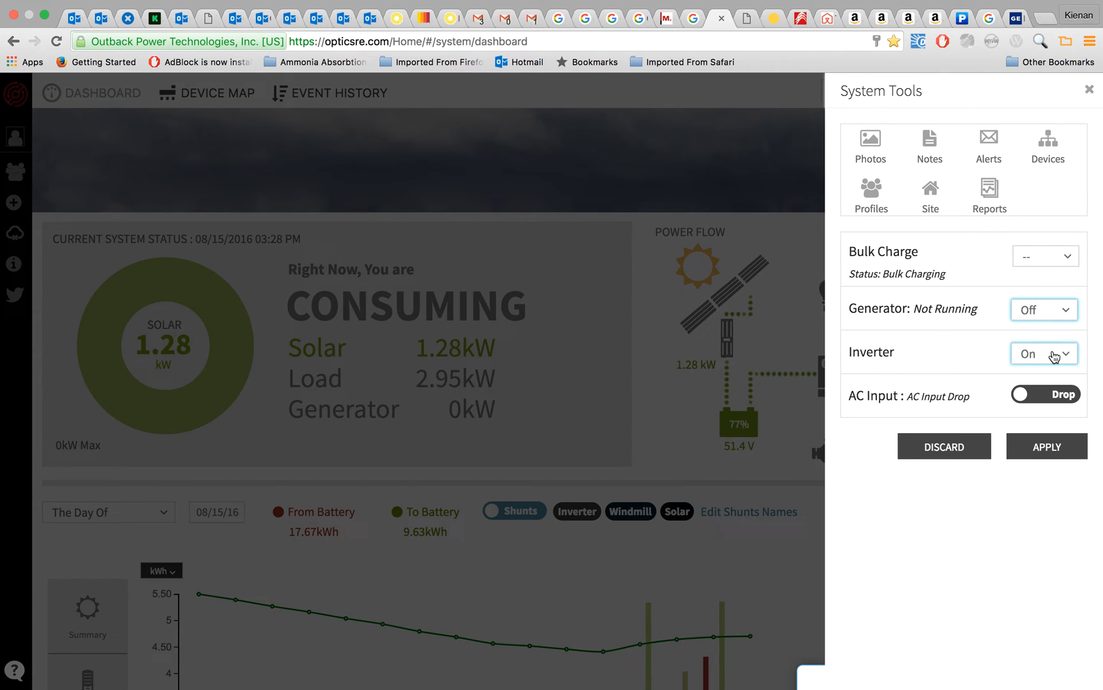
Review inverter modes keeping the inverter On, and check the AC Input Drop toggle
{"action": "left_click", "coordinate": [1043, 352]}
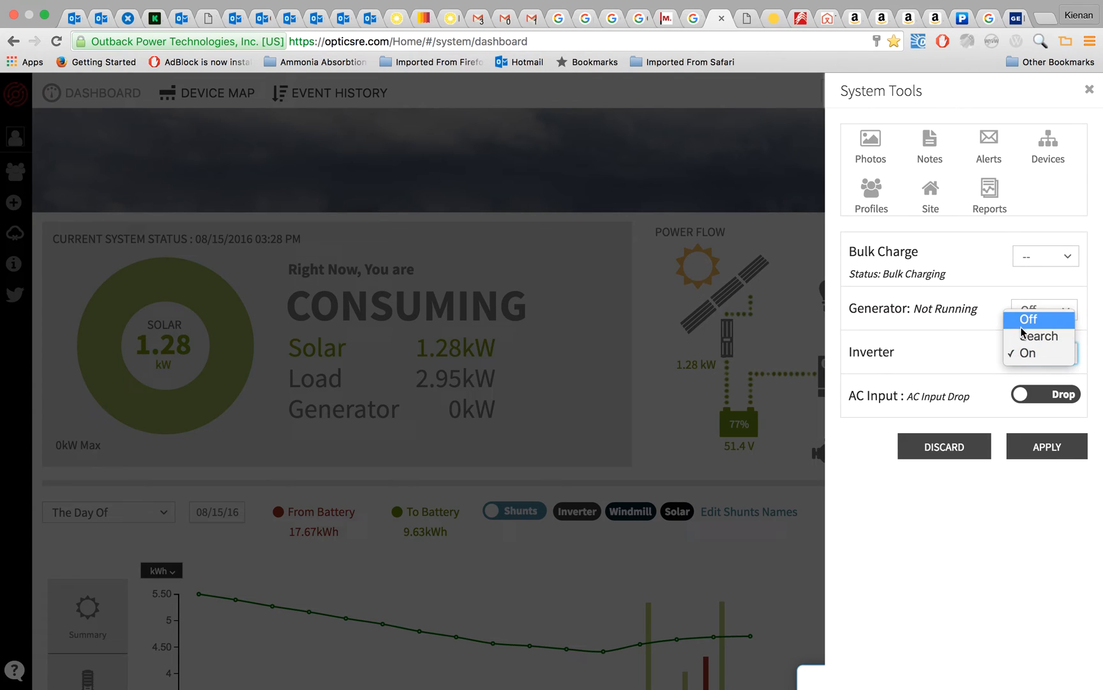
{"action": "mouse_move", "coordinate": [1029, 353]}
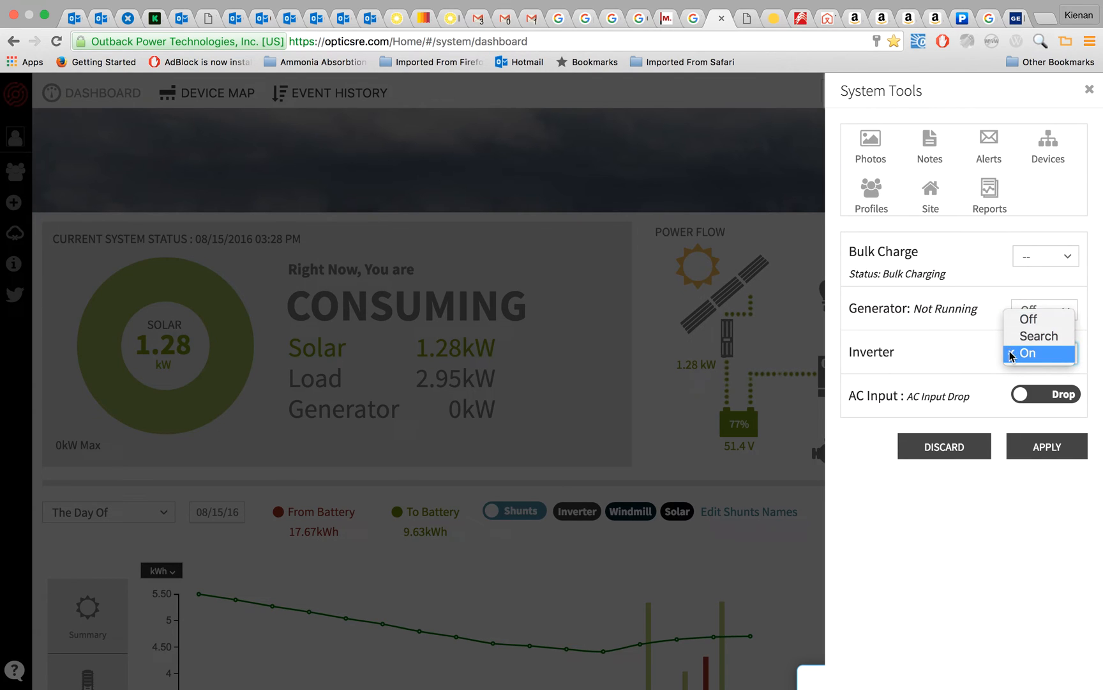
{"action": "left_click", "coordinate": [1028, 353]}
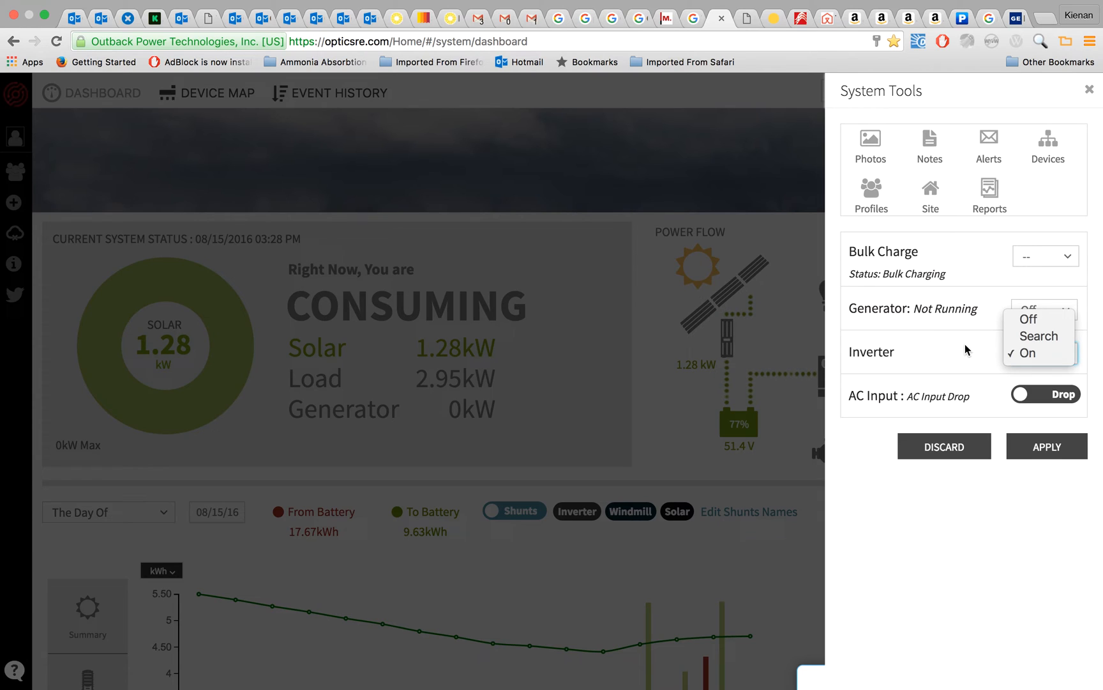
{"action": "mouse_move", "coordinate": [954, 352]}
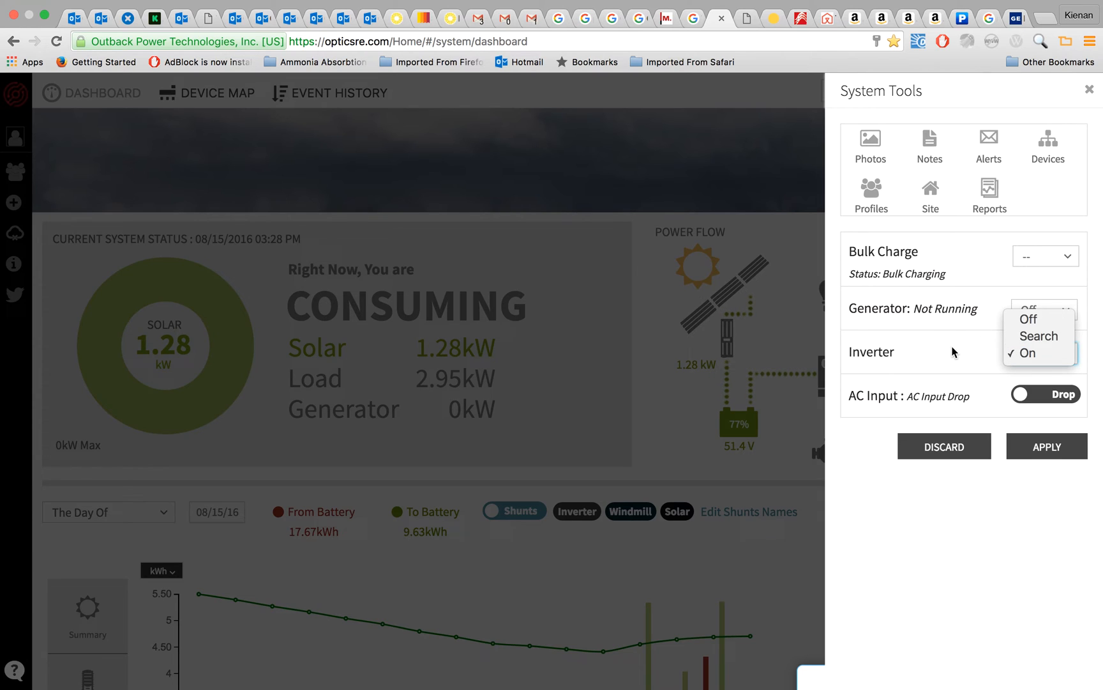
{"action": "left_click", "coordinate": [1029, 353]}
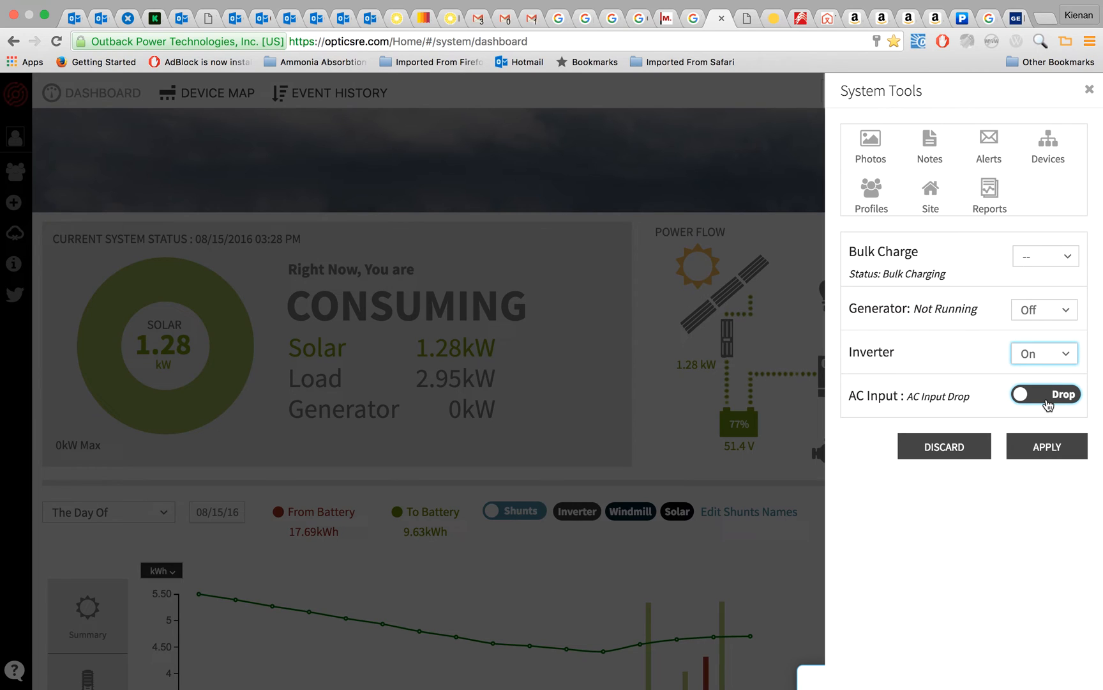
{"action": "left_click", "coordinate": [1044, 393]}
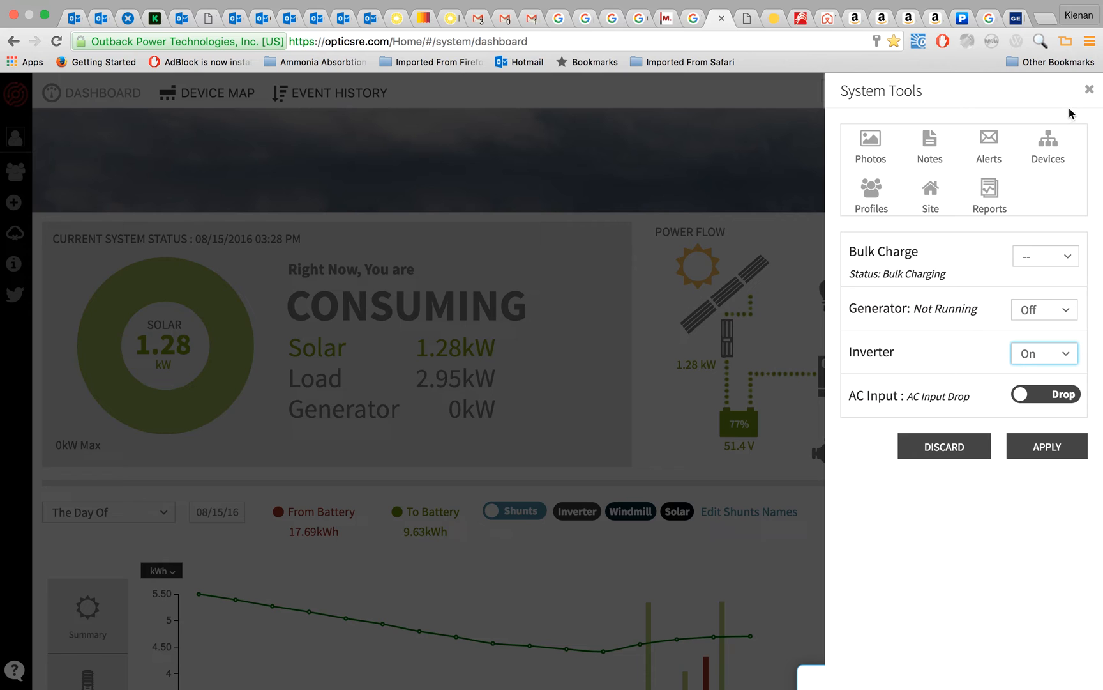
Close System Tools without changes and show the Indian Ridge Lodge device map
{"action": "left_click", "coordinate": [1089, 90]}
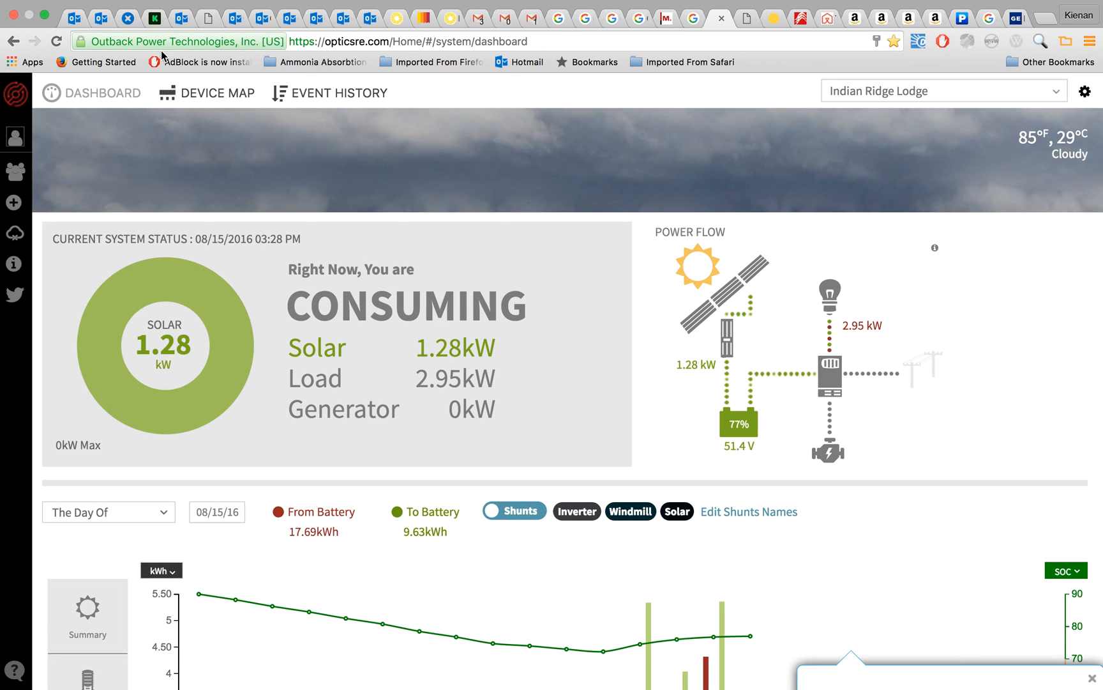
{"action": "left_click", "coordinate": [206, 92]}
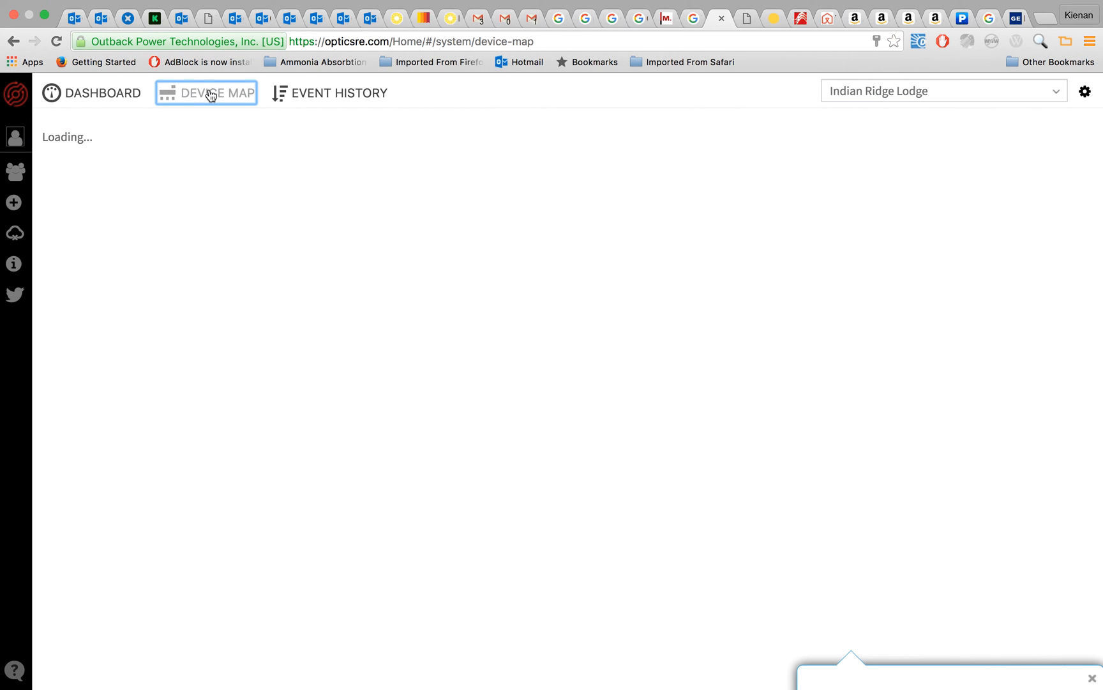
{"action": "left_click", "coordinate": [217, 92]}
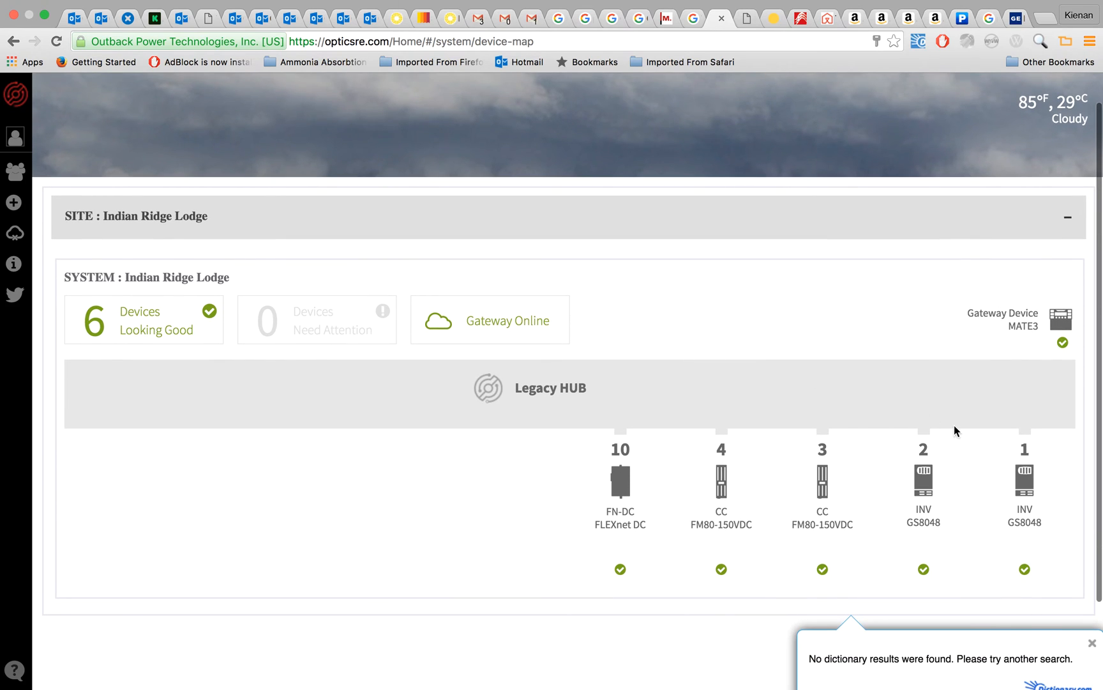
{"action": "mouse_move", "coordinate": [689, 484]}
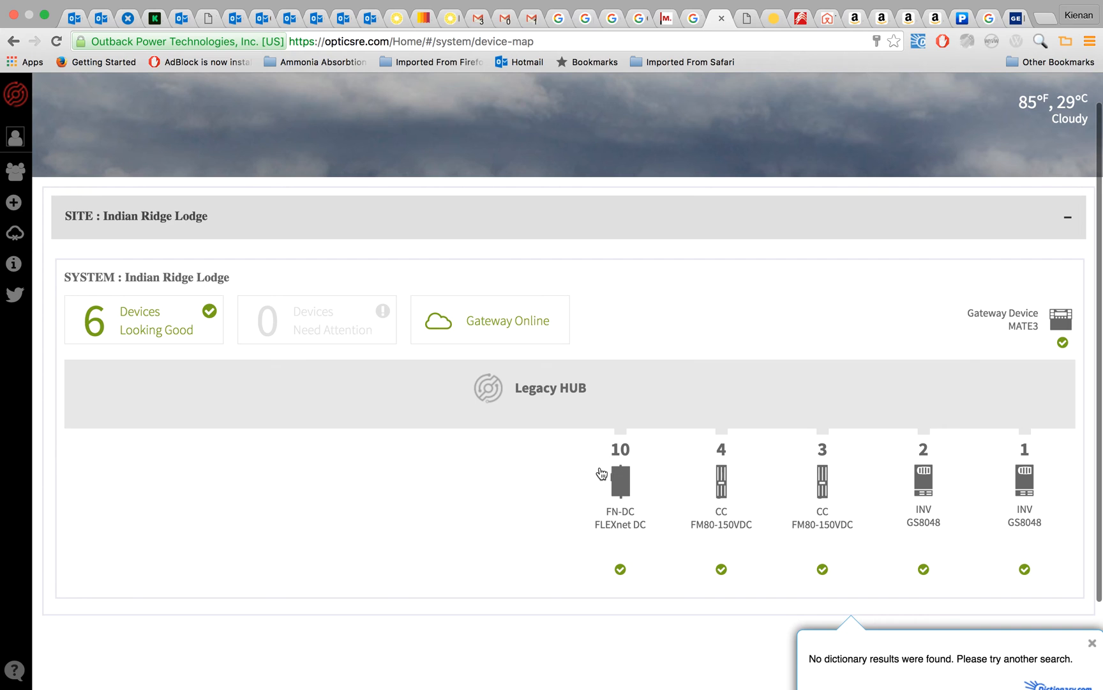
{"action": "mouse_move", "coordinate": [919, 536]}
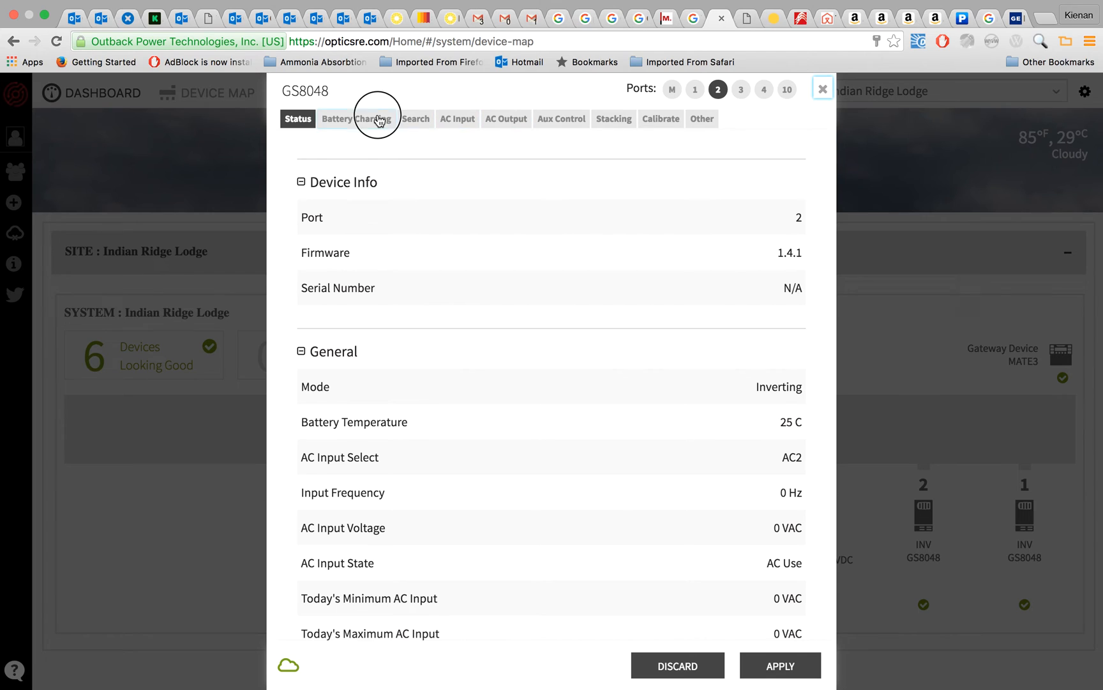
{"action": "left_click", "coordinate": [356, 118]}
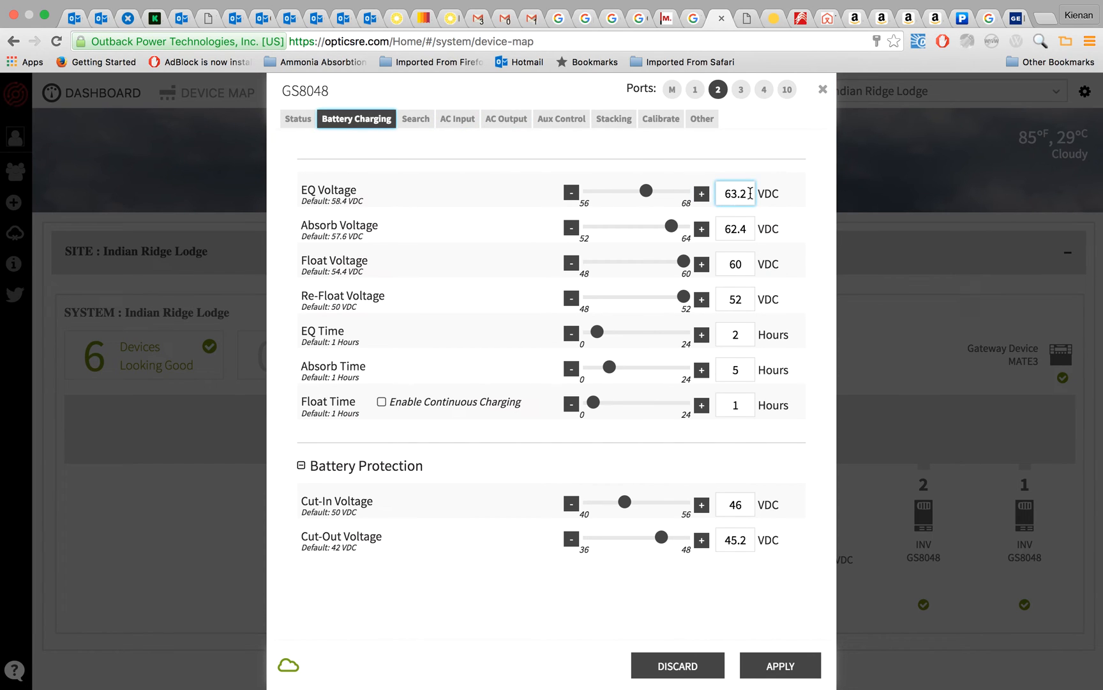
{"action": "left_click", "coordinate": [735, 228]}
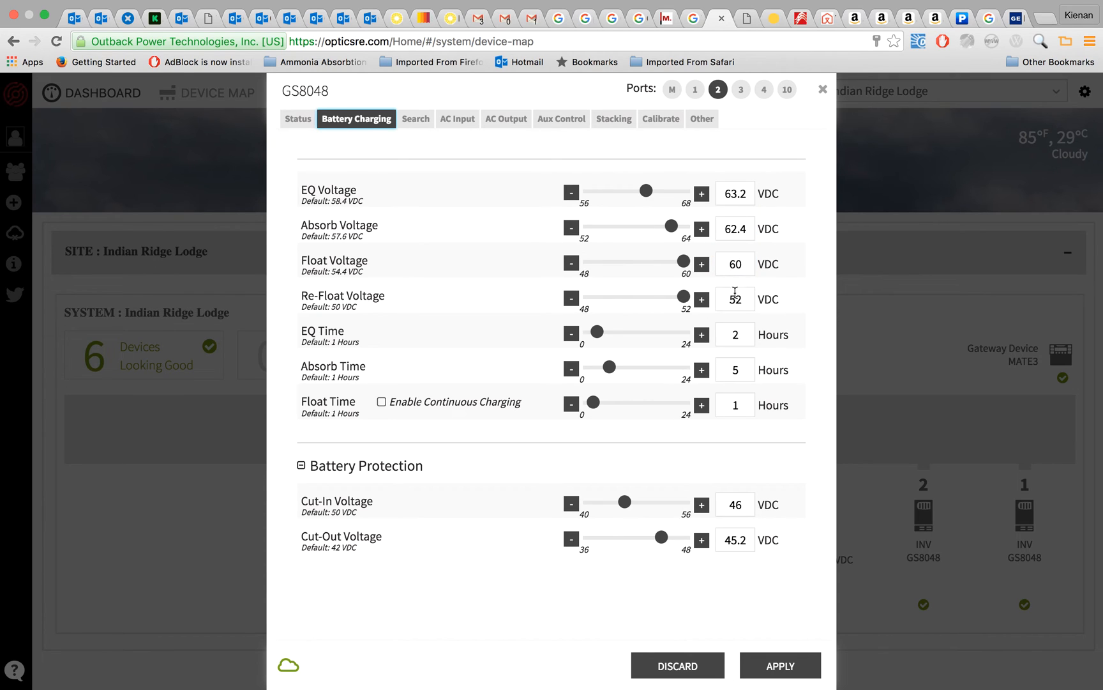
{"action": "mouse_move", "coordinate": [398, 251]}
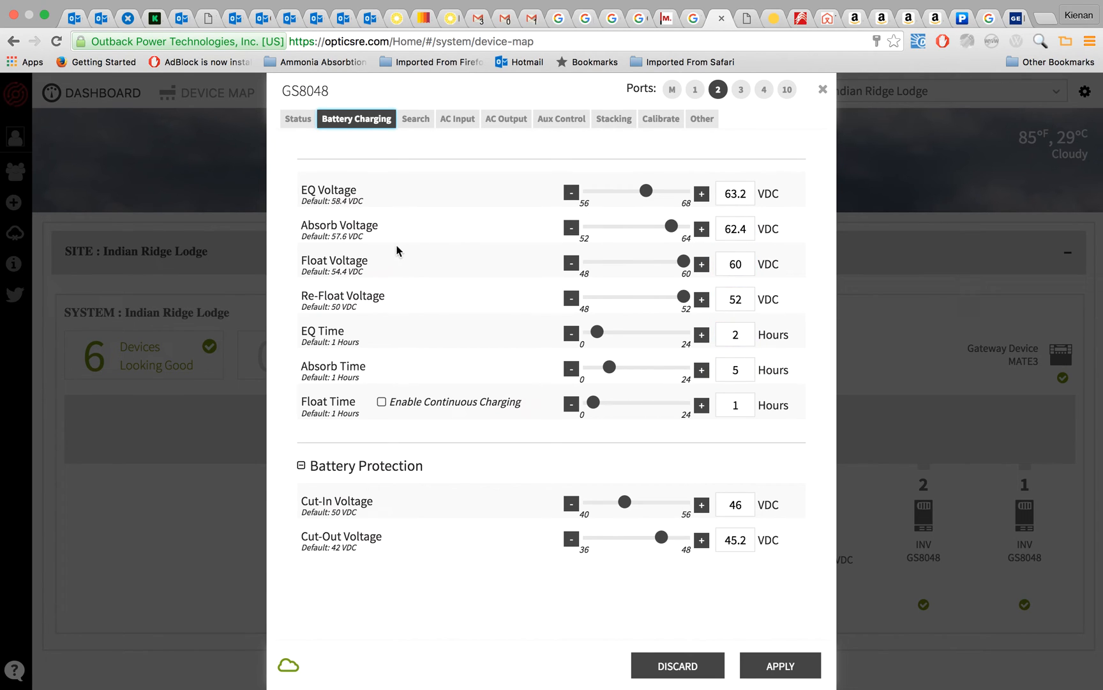
{"action": "left_click", "coordinate": [735, 263]}
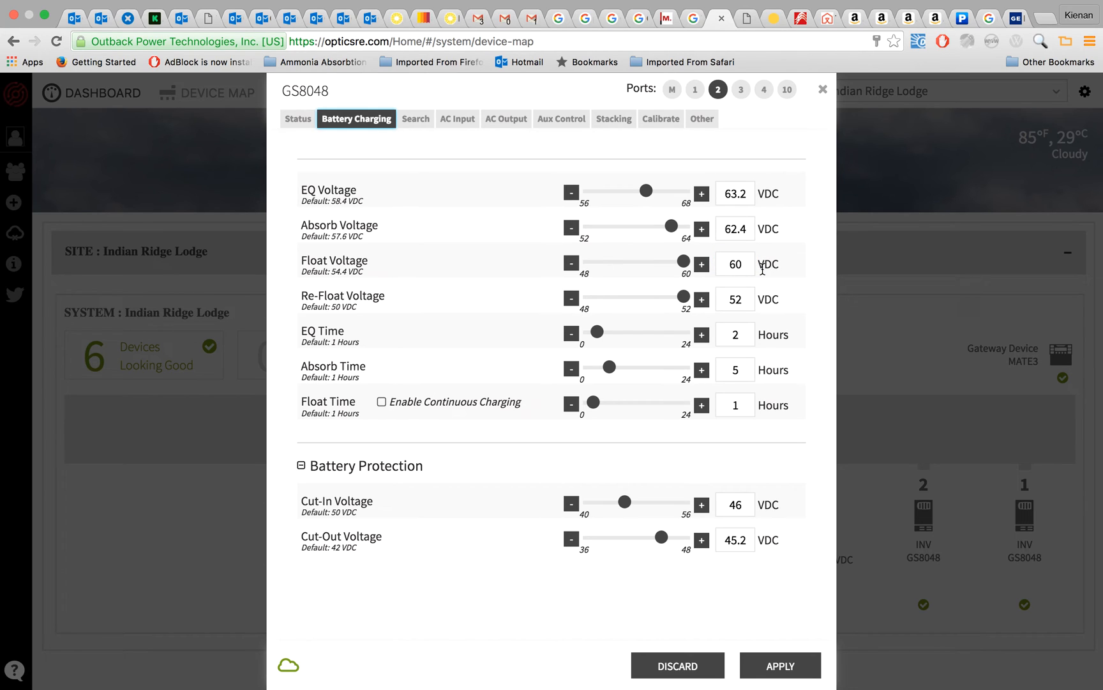
{"action": "left_click", "coordinate": [734, 228]}
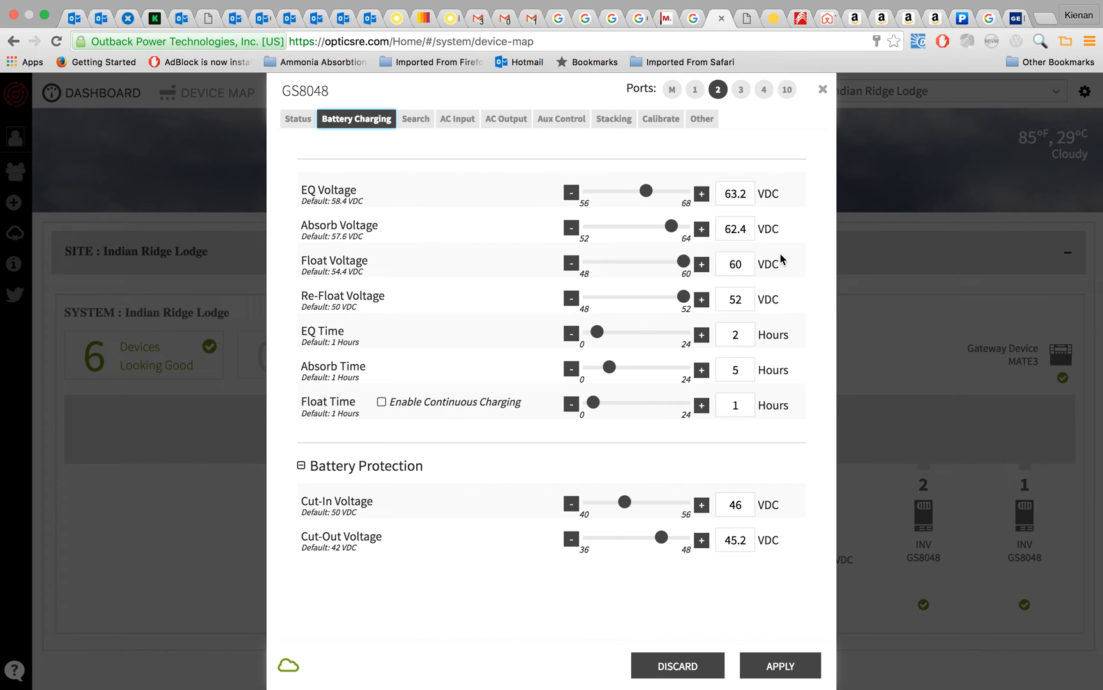
{"action": "mouse_move", "coordinate": [765, 230]}
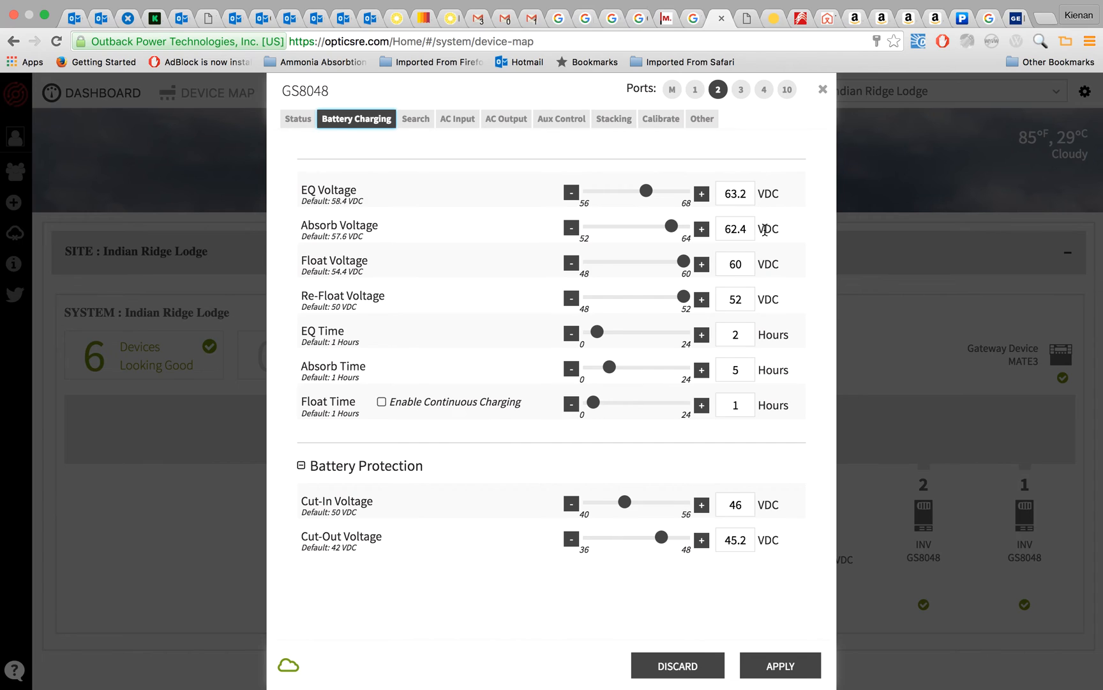
{"action": "mouse_move", "coordinate": [827, 431]}
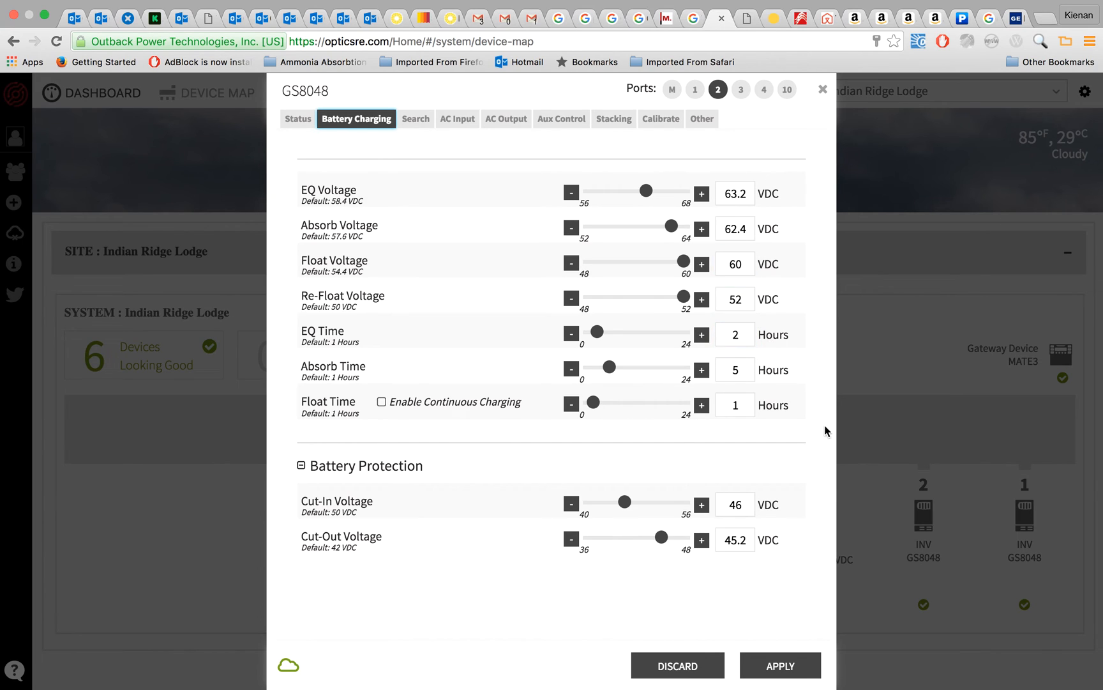
{"action": "mouse_move", "coordinate": [478, 607]}
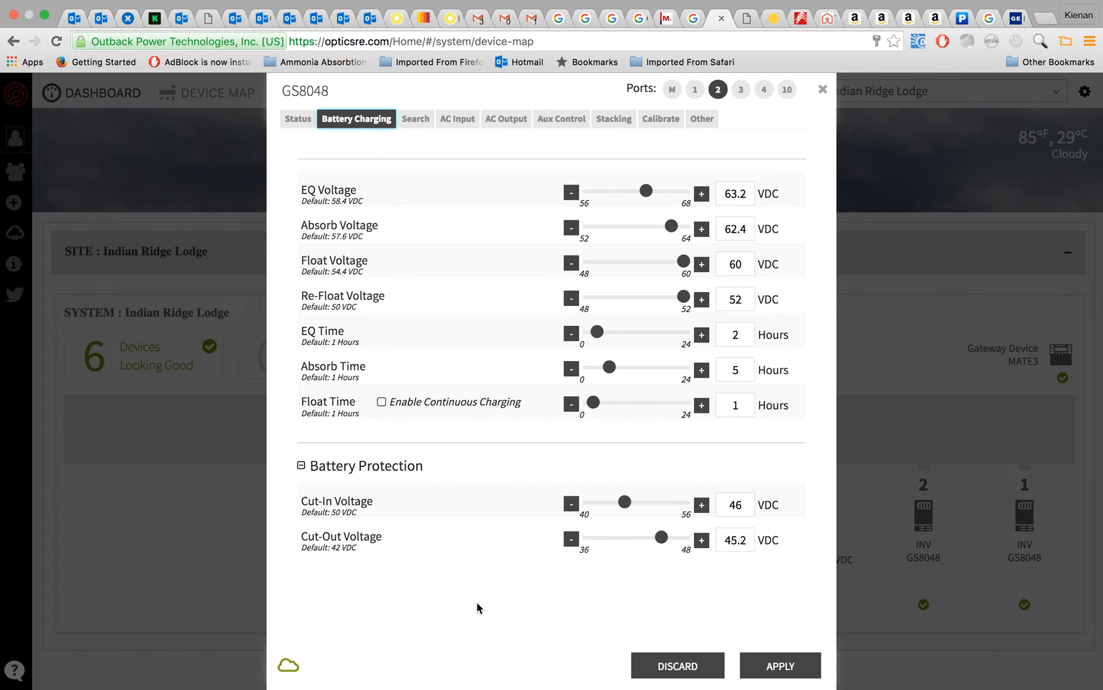
{"action": "mouse_move", "coordinate": [436, 469]}
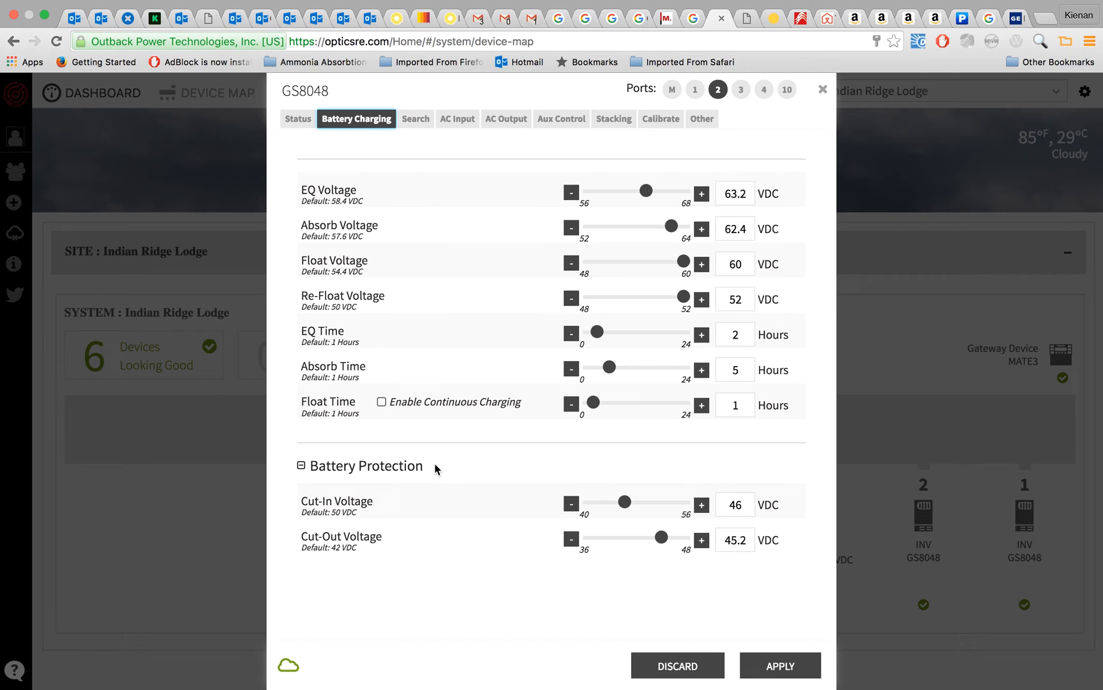
{"action": "mouse_move", "coordinate": [448, 444]}
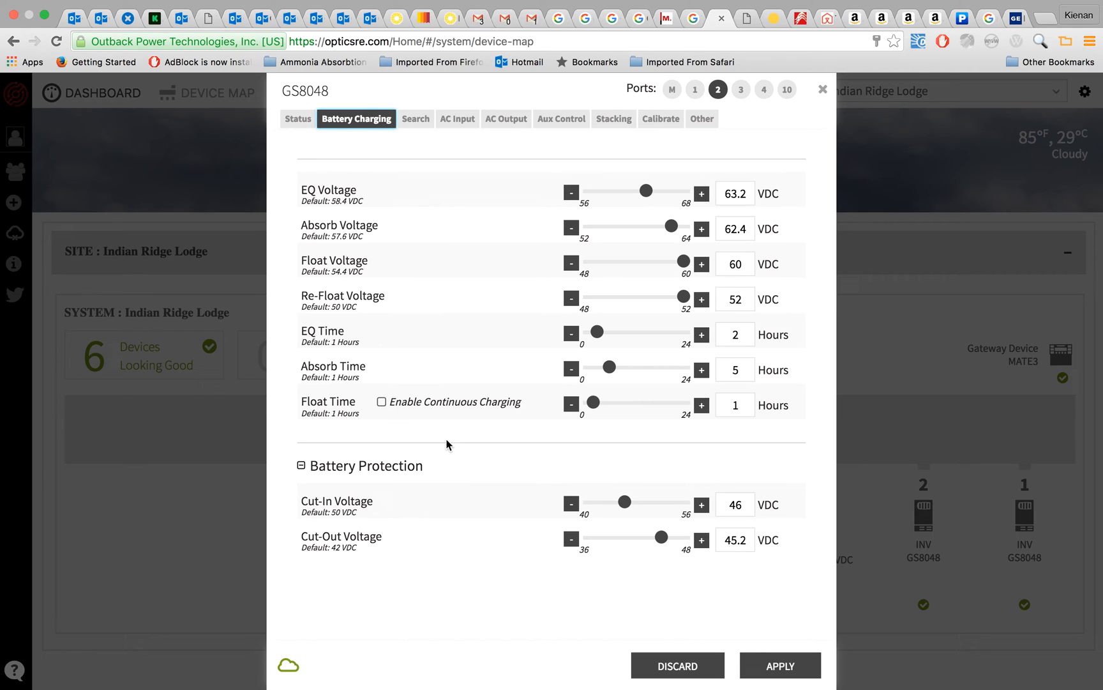
{"action": "mouse_move", "coordinate": [473, 444]}
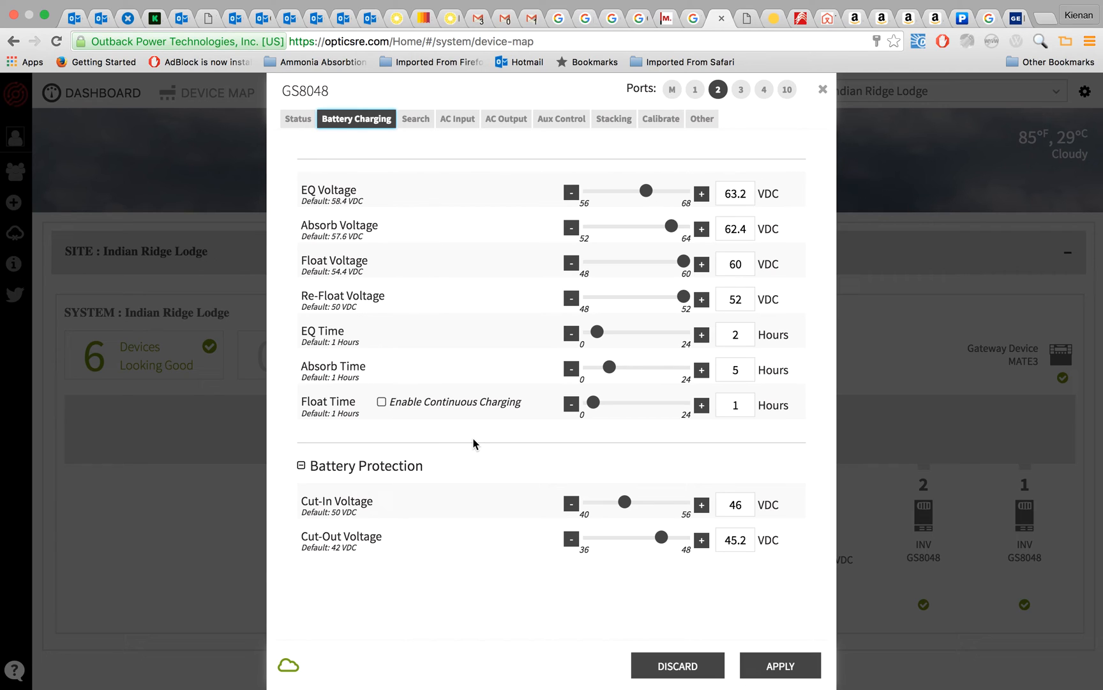
{"action": "mouse_move", "coordinate": [460, 127]}
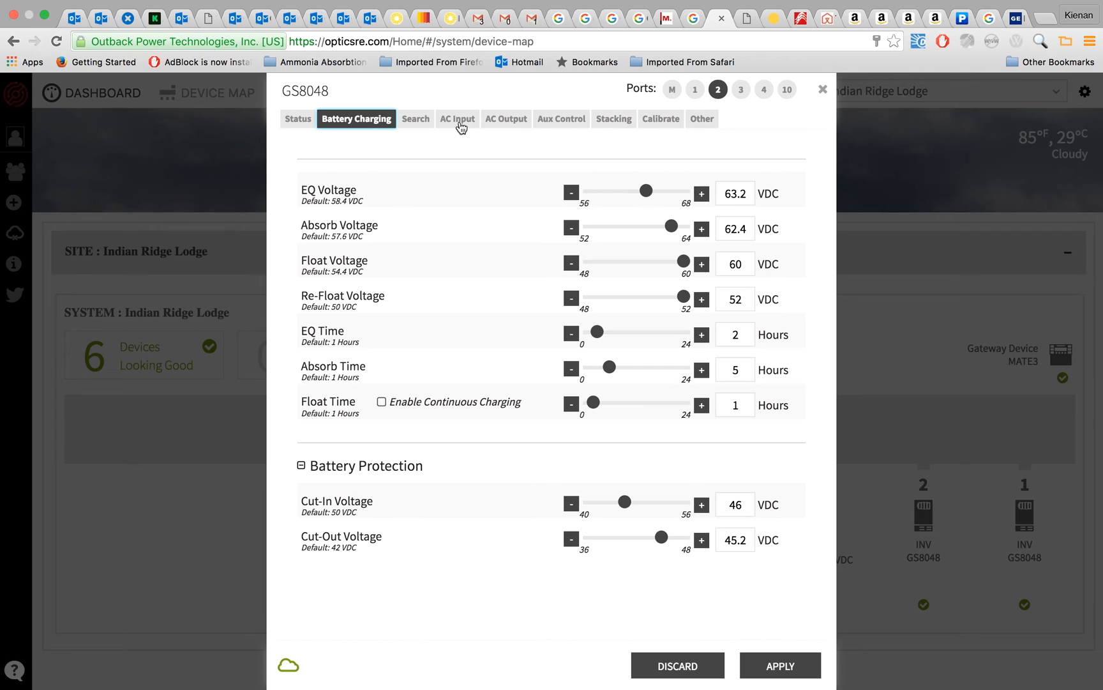
Review the port 2 inverter's AC Input settings, then its 240 VAC output voltage
{"action": "left_click", "coordinate": [458, 118]}
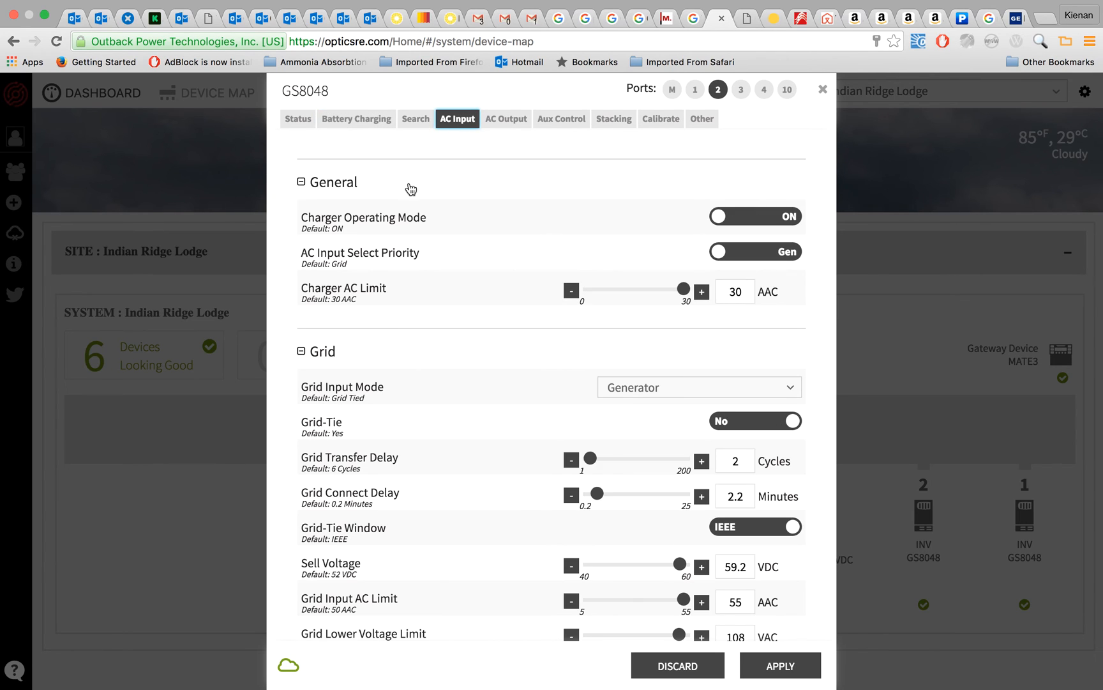
{"action": "mouse_move", "coordinate": [505, 118]}
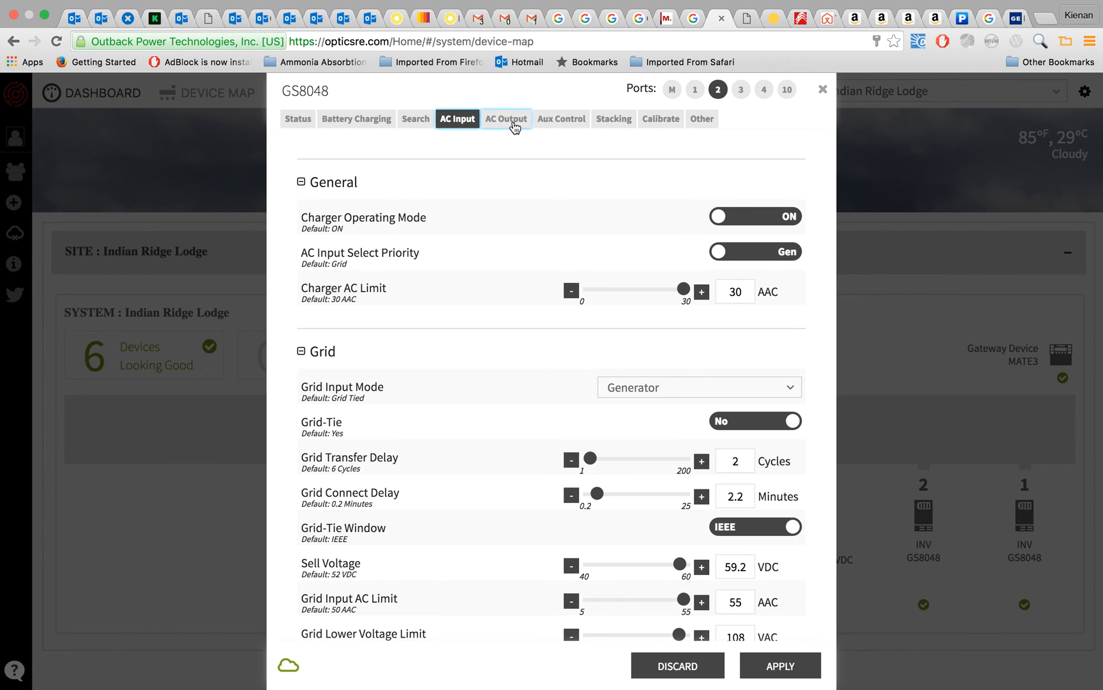
{"action": "left_click", "coordinate": [505, 118]}
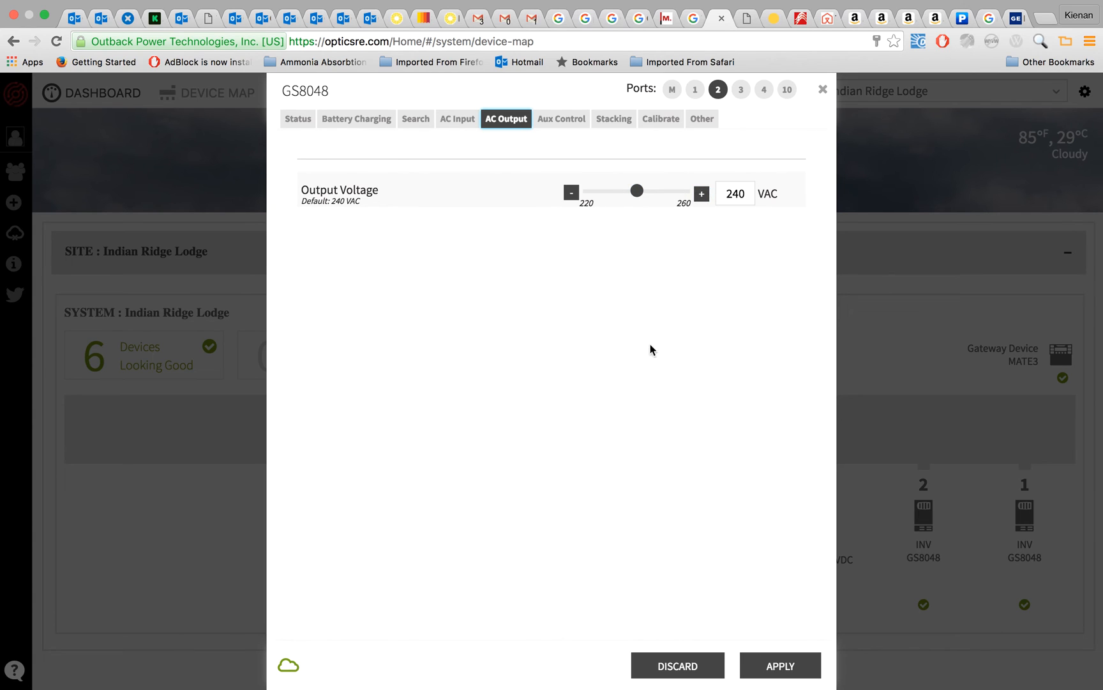
{"action": "mouse_move", "coordinate": [639, 138]}
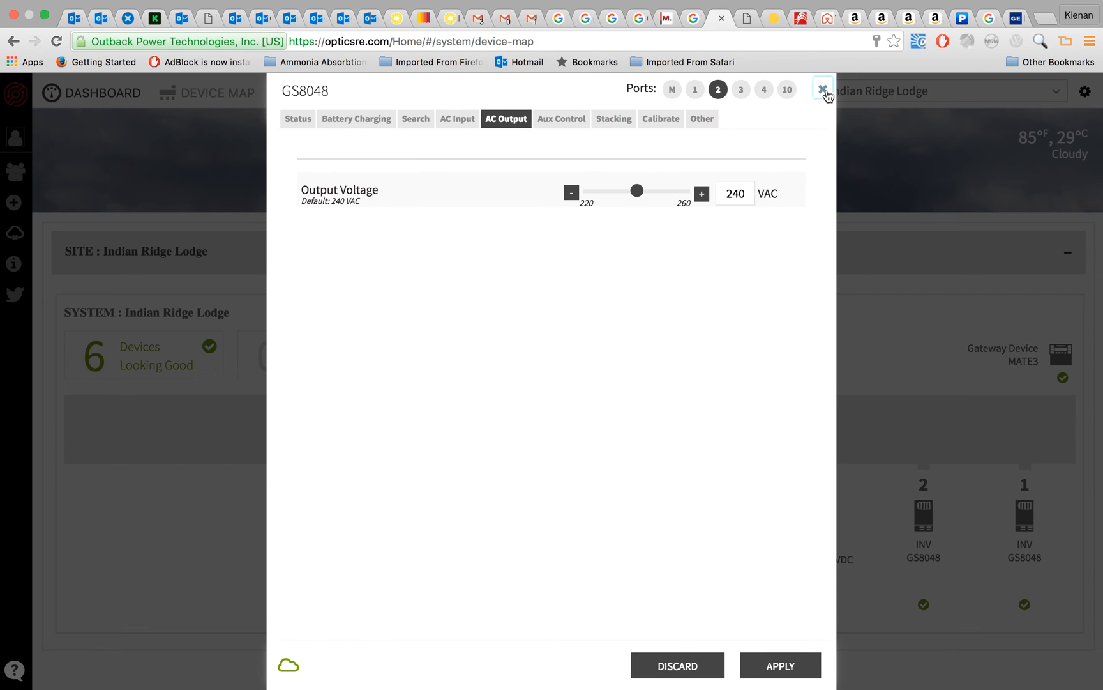
Close the GS8048 inverter settings without applying changes
{"action": "left_click", "coordinate": [822, 89]}
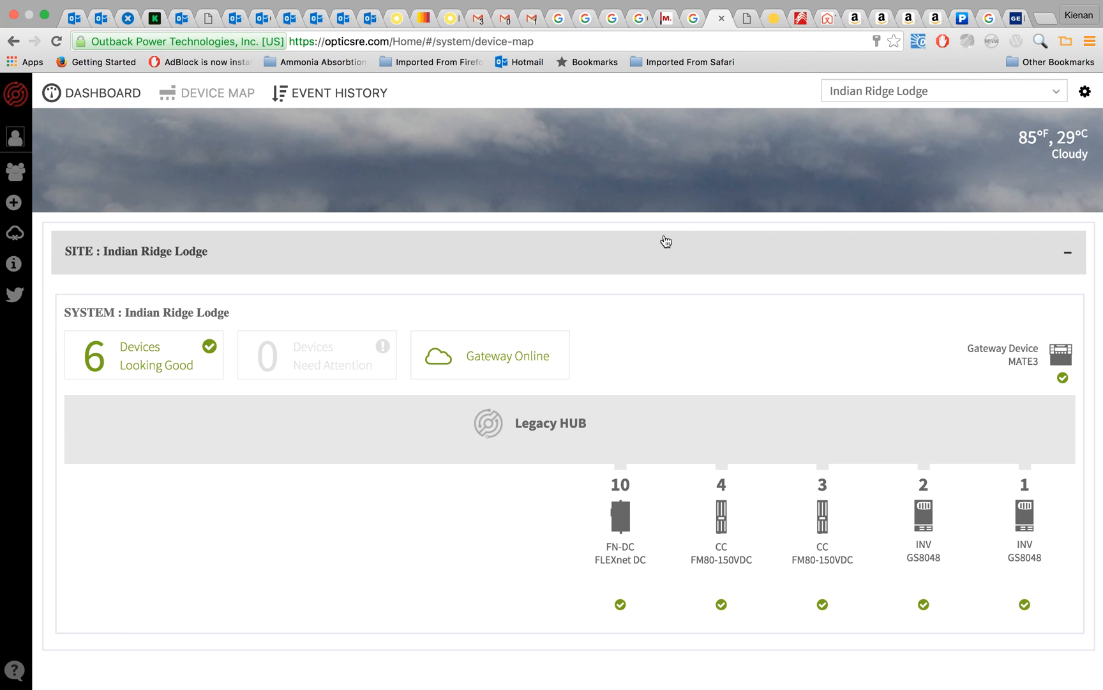
{"action": "mouse_move", "coordinate": [898, 531]}
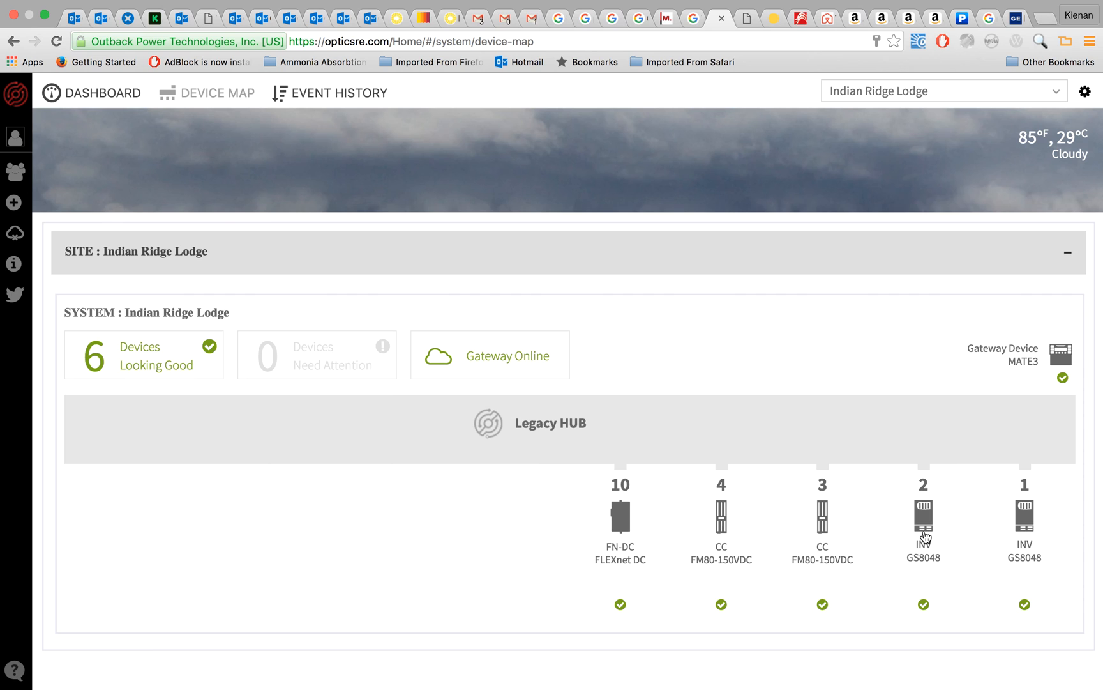
Review port 2's AC Input settings, then switch to the port 1 inverter's status
{"action": "left_click", "coordinate": [923, 524]}
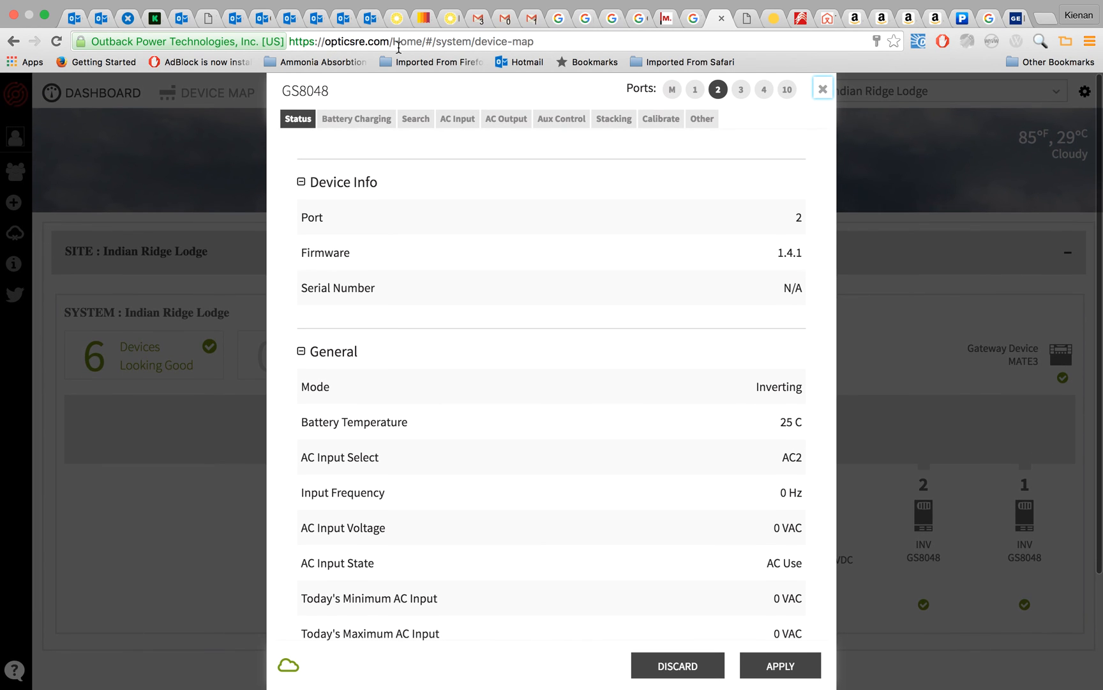
{"action": "left_click", "coordinate": [456, 118]}
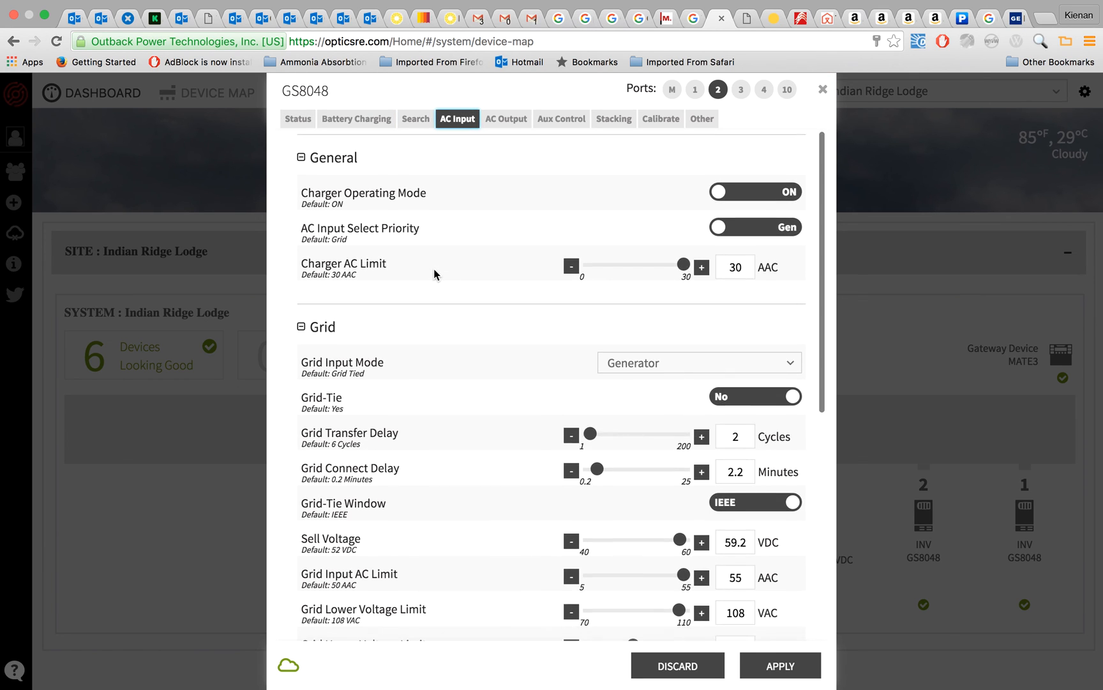
{"action": "scroll", "scroll_direction": "down", "scroll_amount": 3}
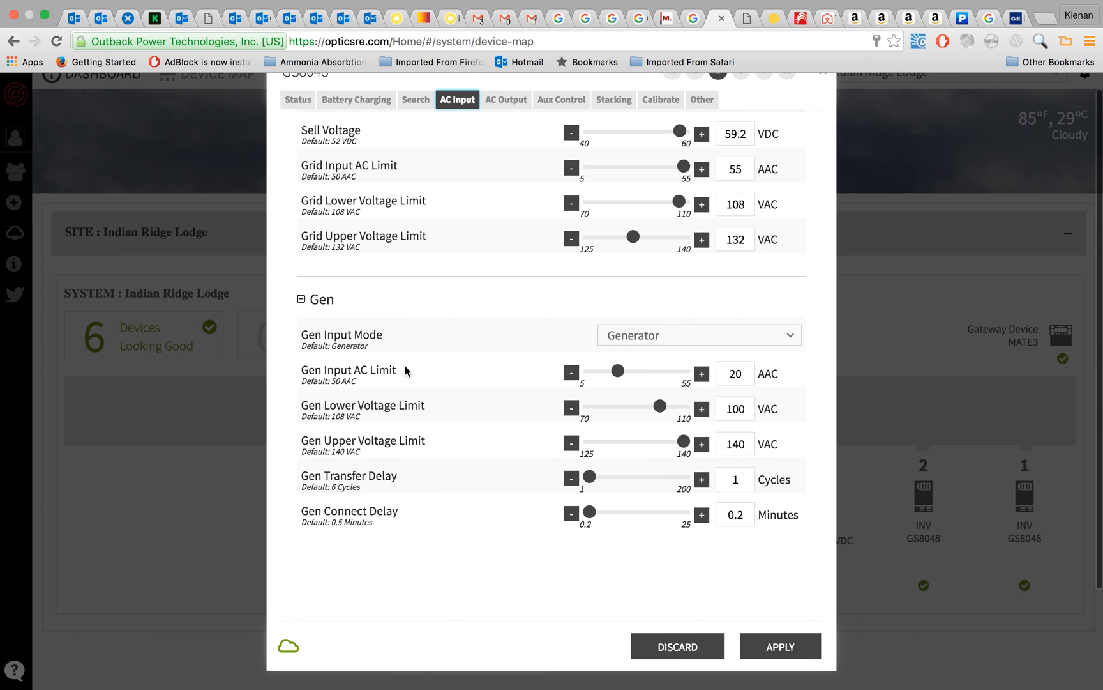
{"action": "mouse_move", "coordinate": [765, 602]}
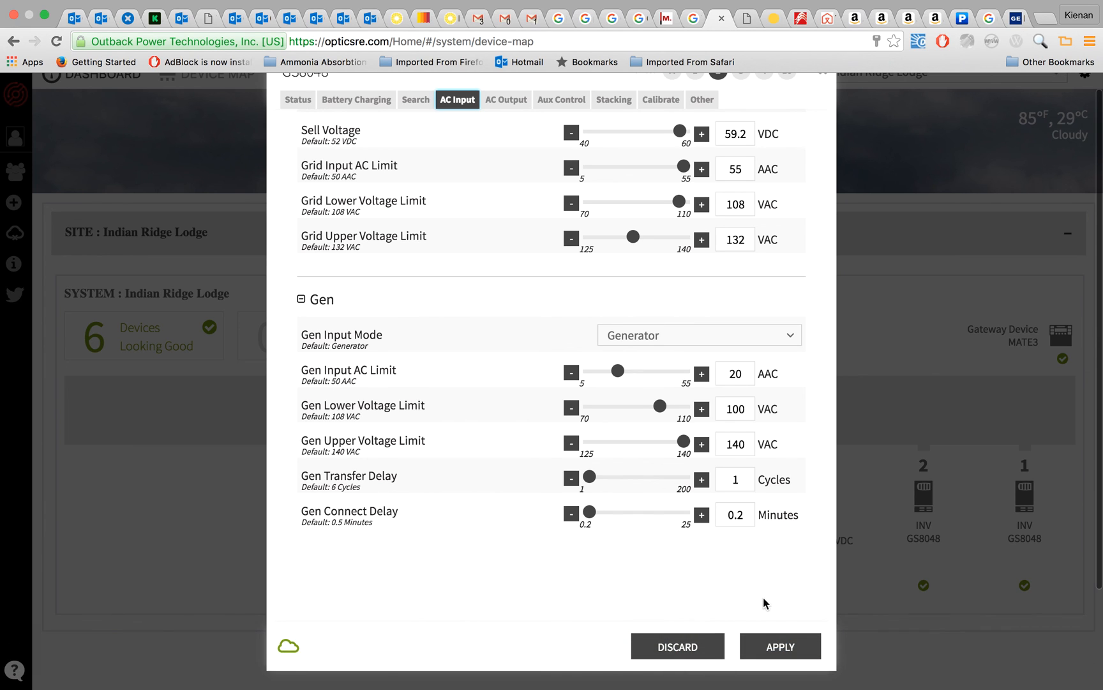
{"action": "left_click", "coordinate": [779, 646]}
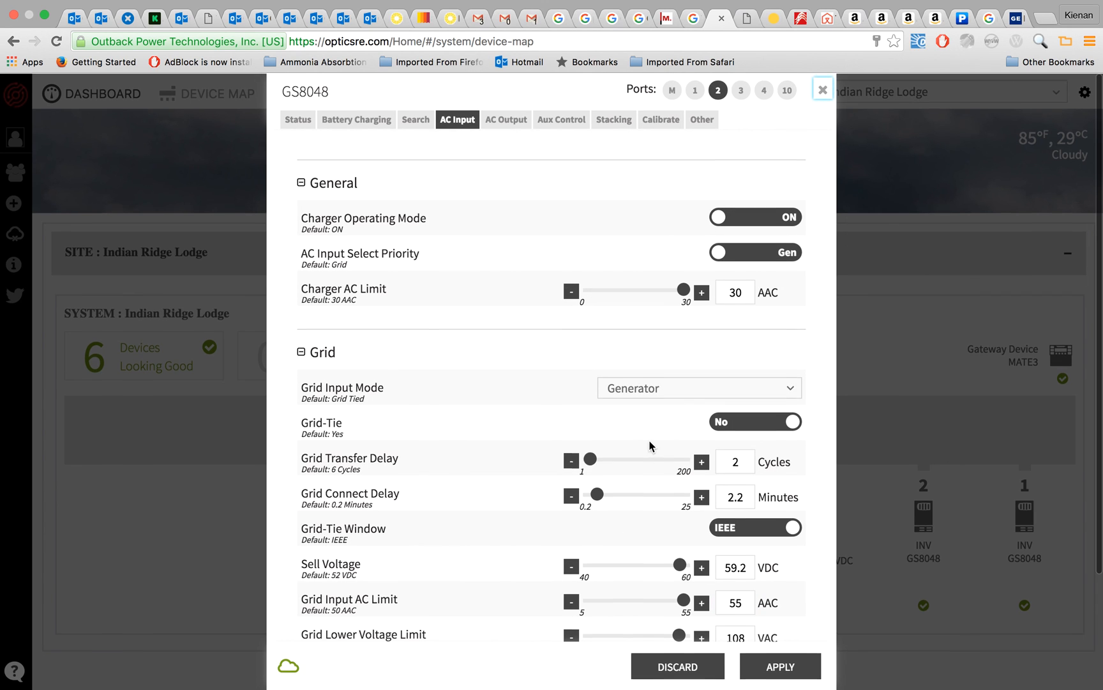
{"action": "left_click", "coordinate": [822, 90]}
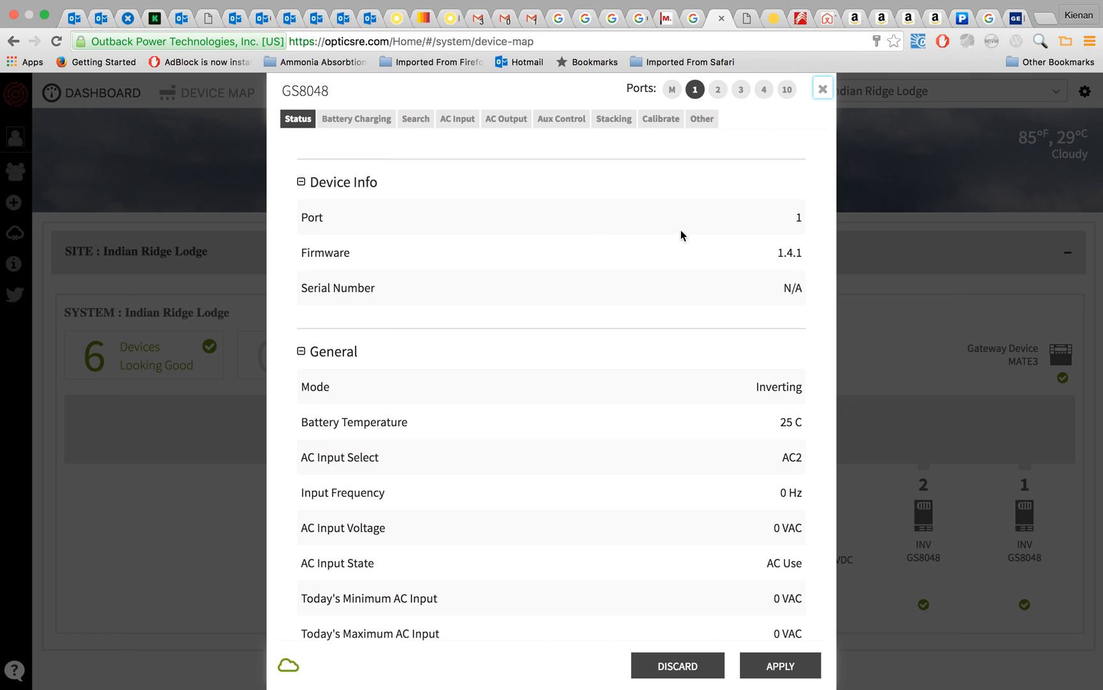
{"action": "mouse_move", "coordinate": [822, 90]}
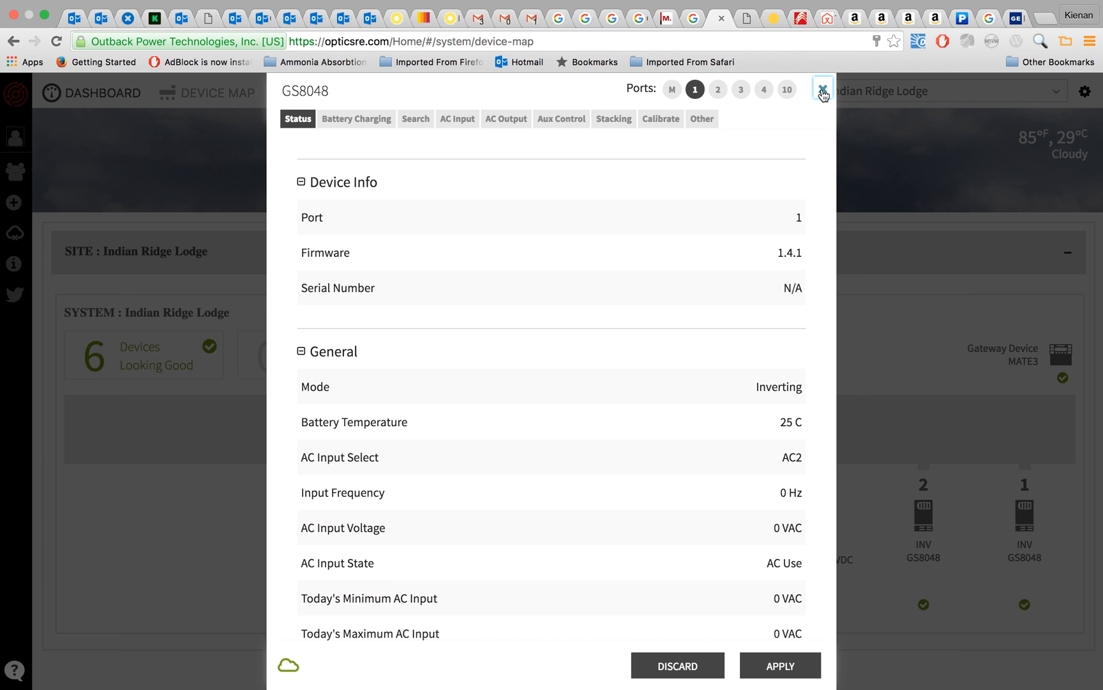
Close the port 1 inverter details to return to the device map
{"action": "left_click", "coordinate": [821, 90]}
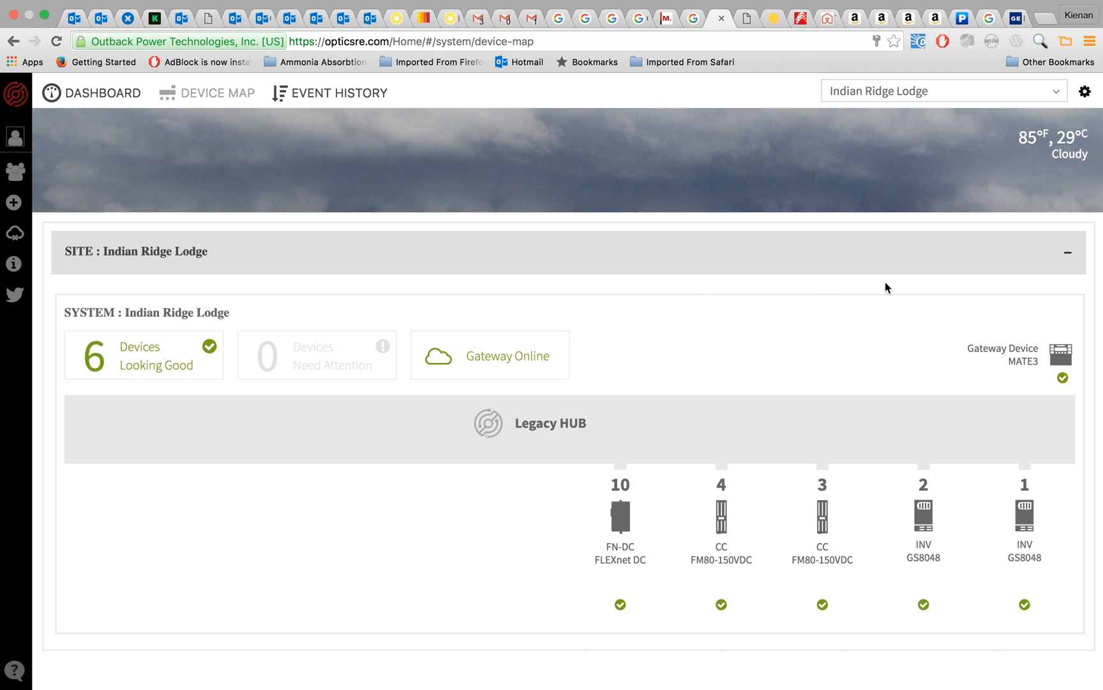
{"action": "mouse_move", "coordinate": [629, 14]}
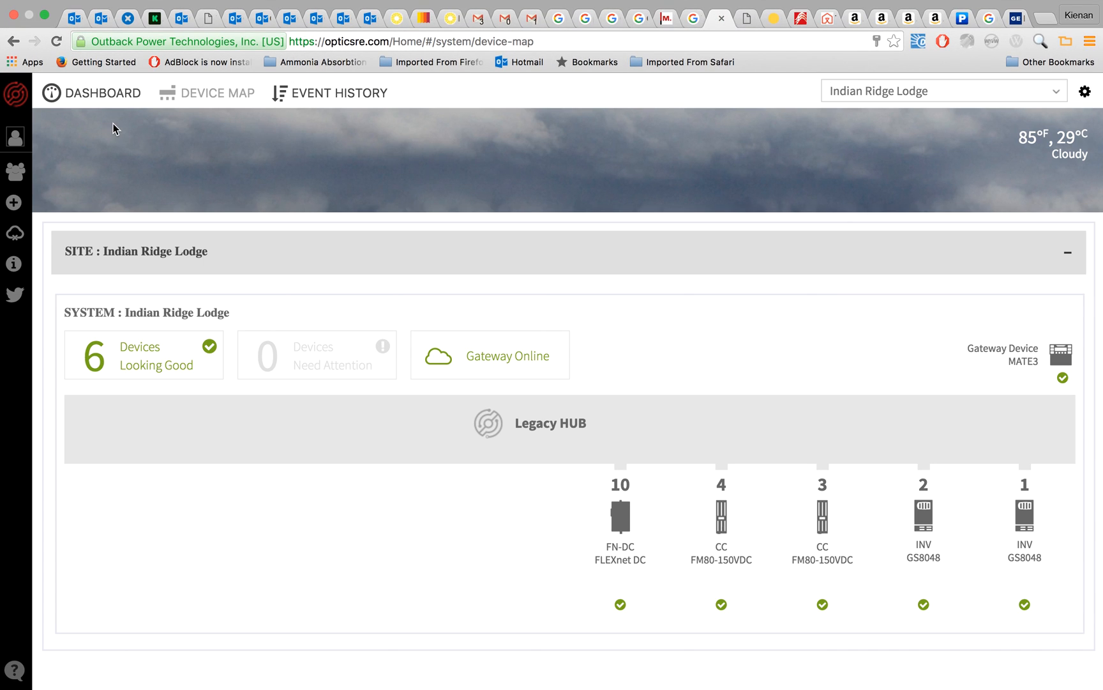
Return to the Indian Ridge Lodge dashboard showing solar 1.35 kW, load 2.95 kW, battery 77%
{"action": "left_click", "coordinate": [101, 92]}
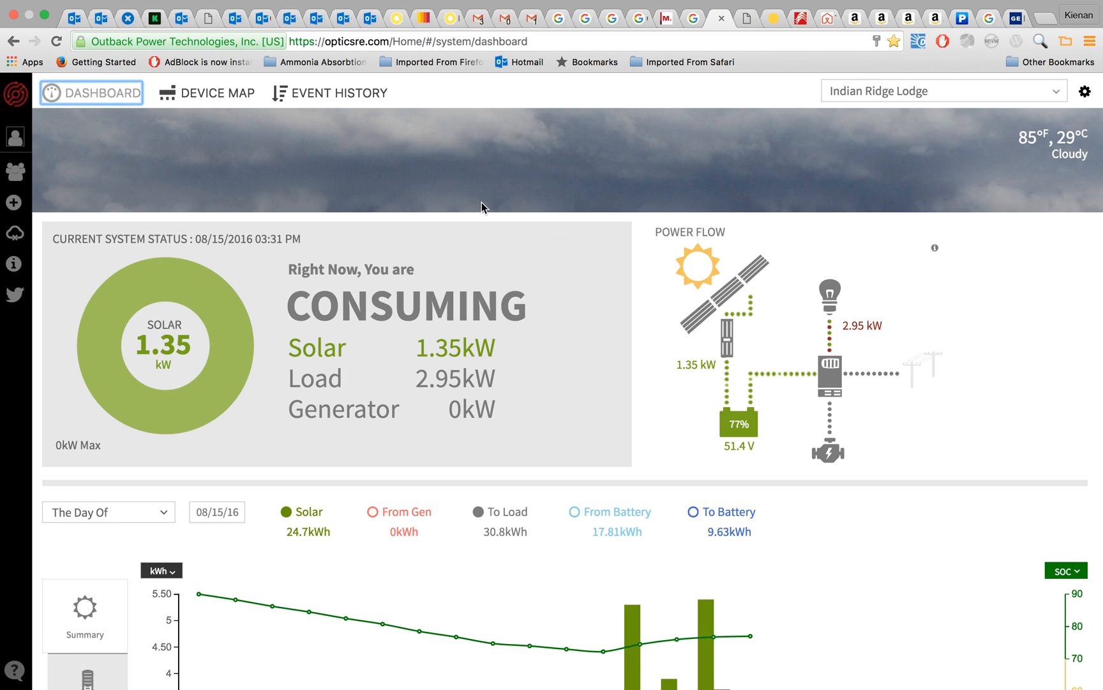
{"action": "mouse_move", "coordinate": [484, 183]}
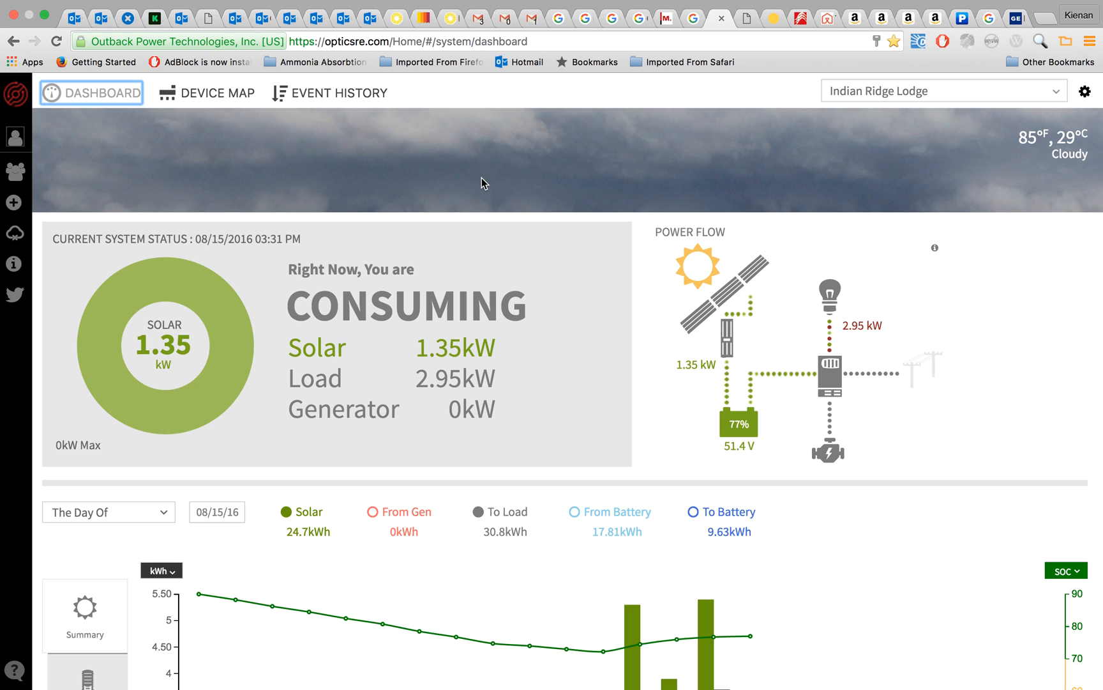
{"action": "mouse_move", "coordinate": [433, 180]}
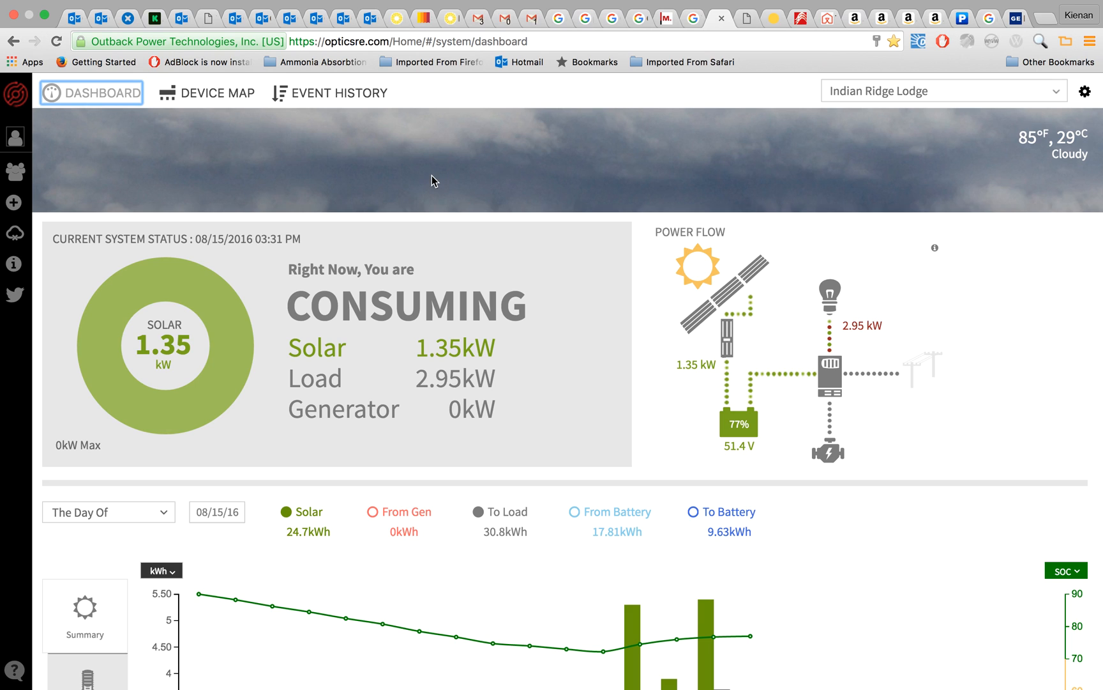